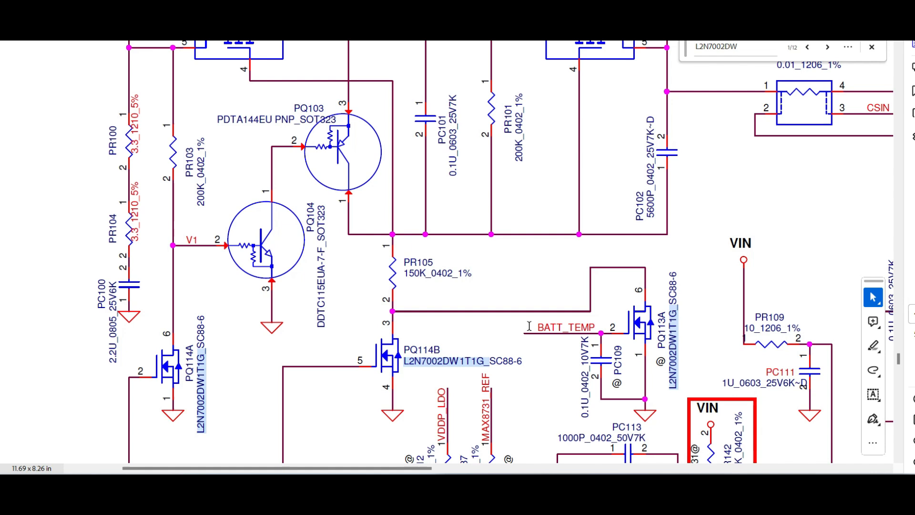
mouse_move(472, 336)
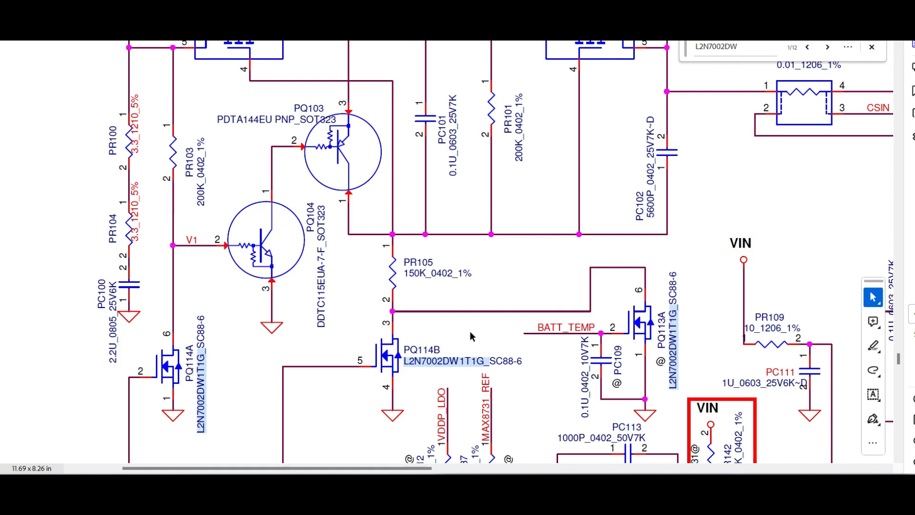
mouse_move(471, 328)
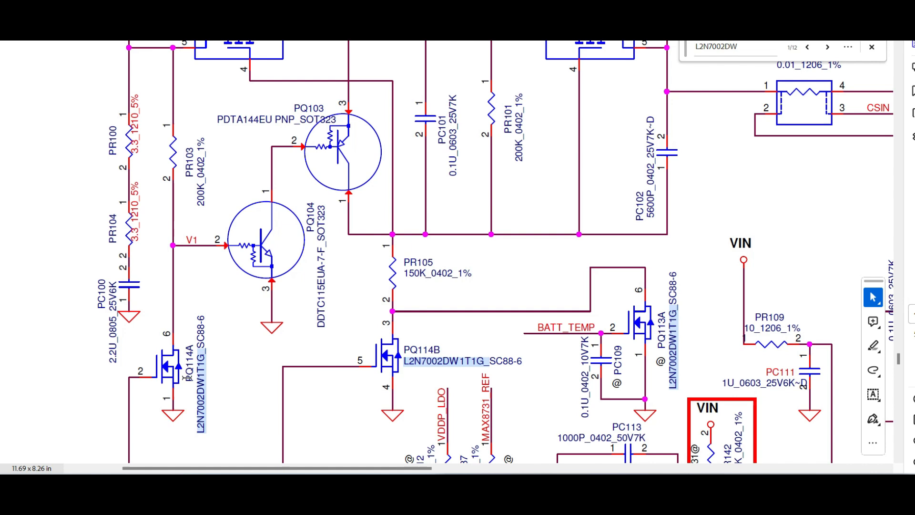
mouse_move(177, 380)
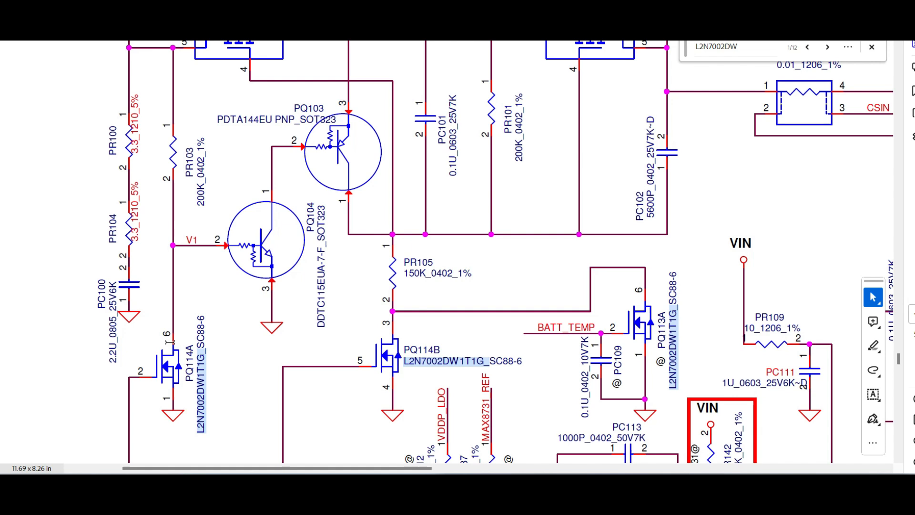
mouse_move(180, 397)
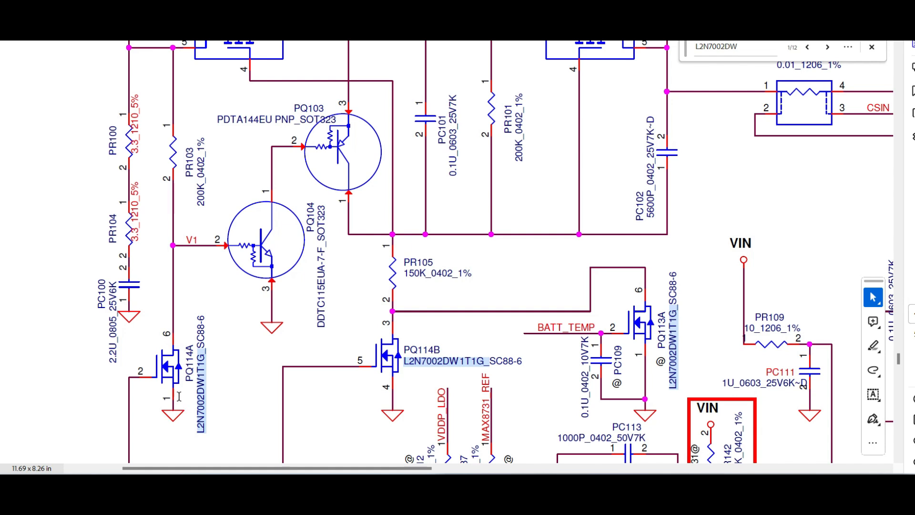
mouse_move(178, 427)
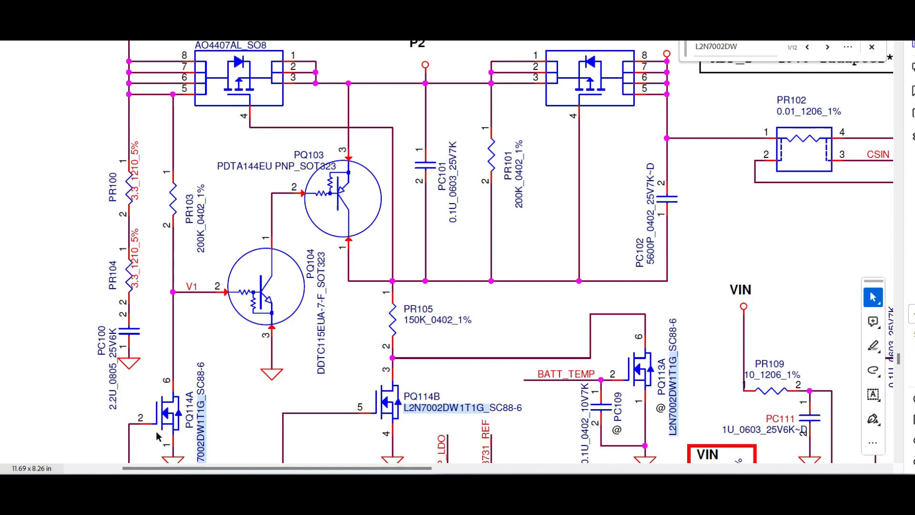
mouse_move(210, 178)
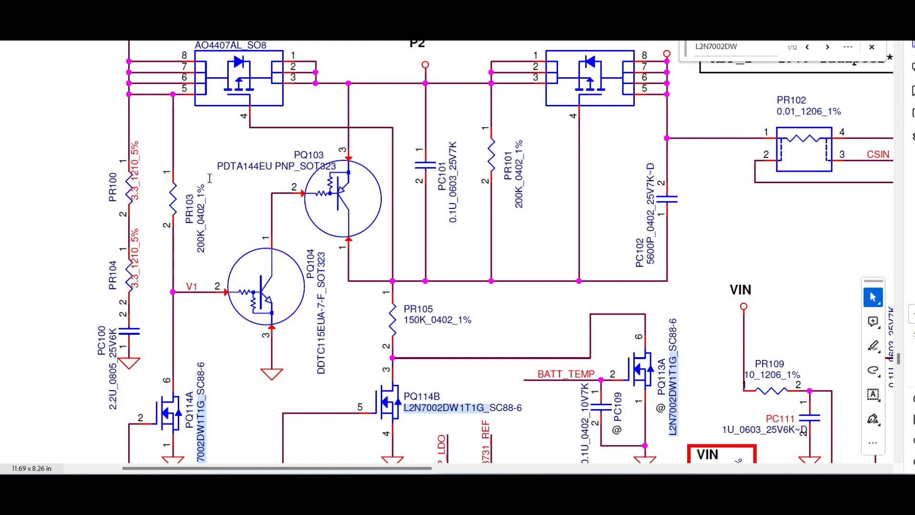
mouse_move(211, 270)
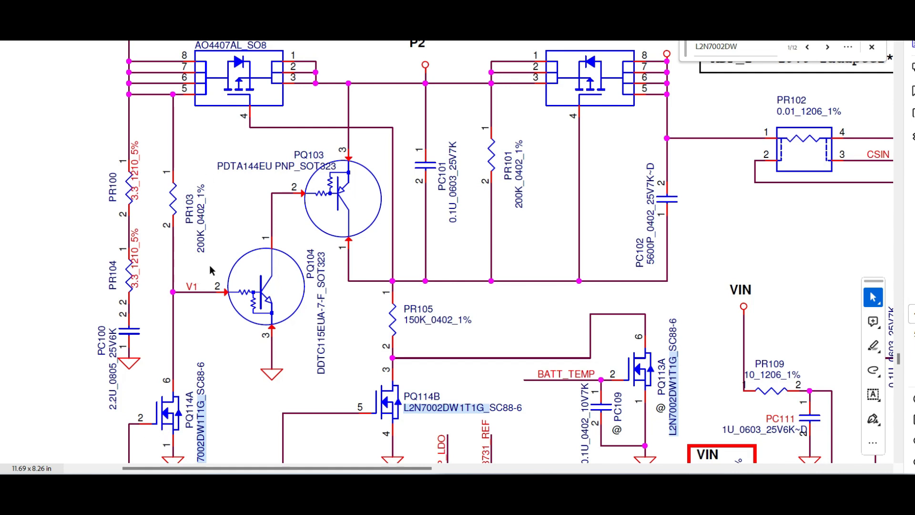
mouse_move(165, 400)
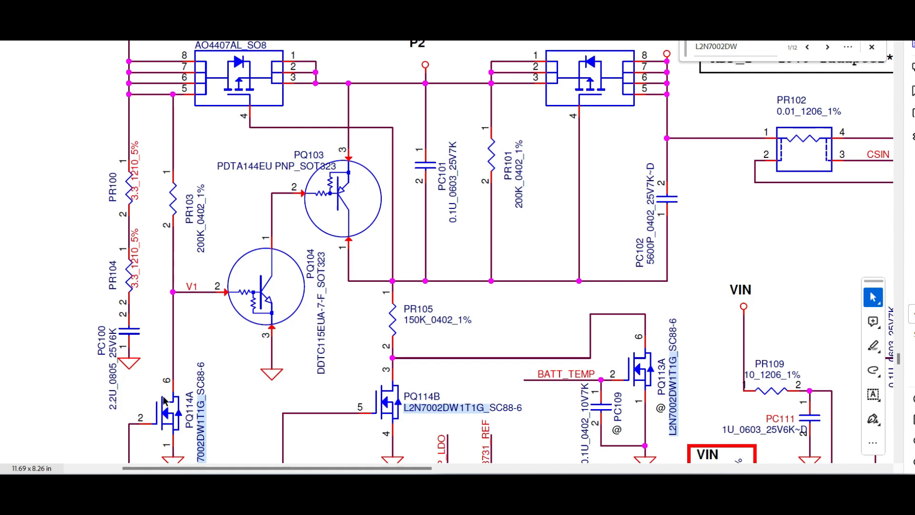
Scroll the schematic to the L2N7002DW matches on PQ114B and PQ113A.
scroll("down", 3)
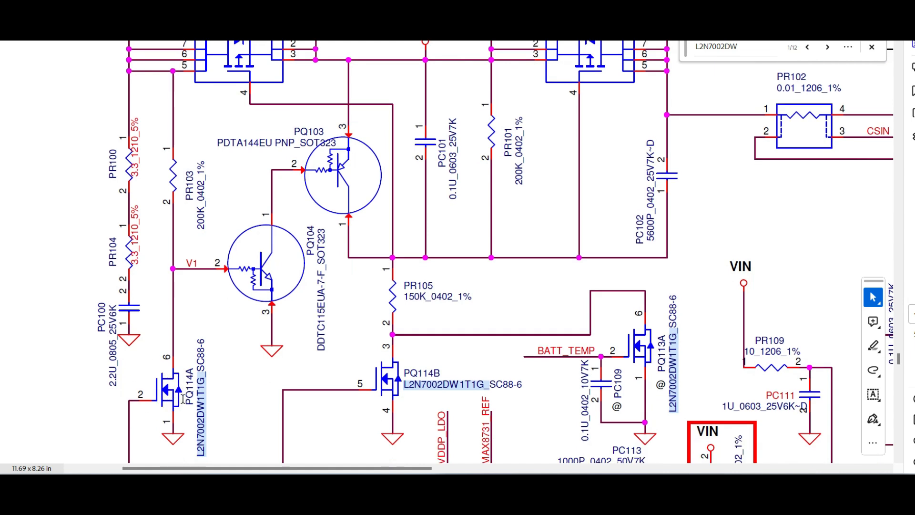
scroll("down", 3)
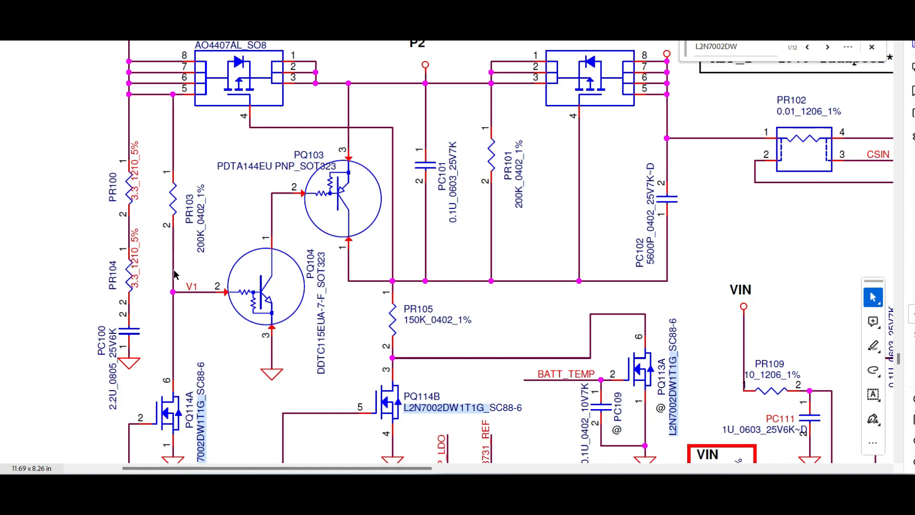
mouse_move(292, 283)
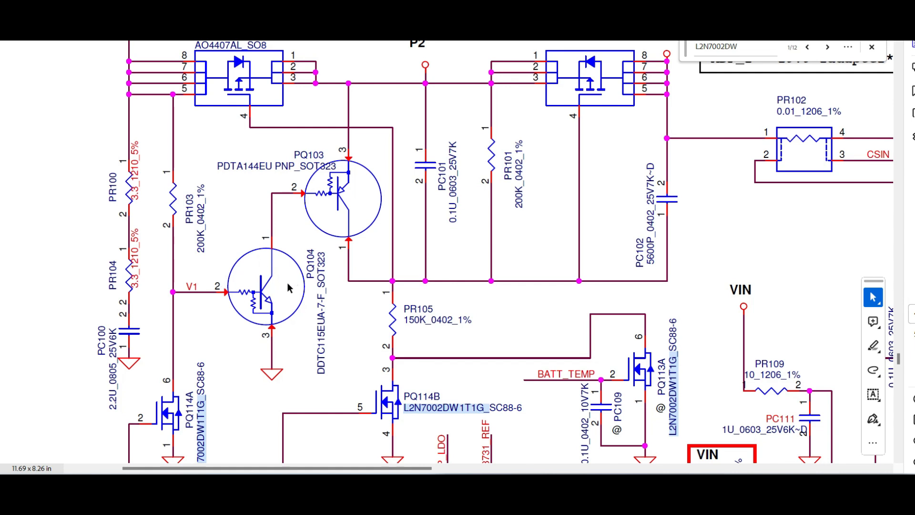
mouse_move(271, 279)
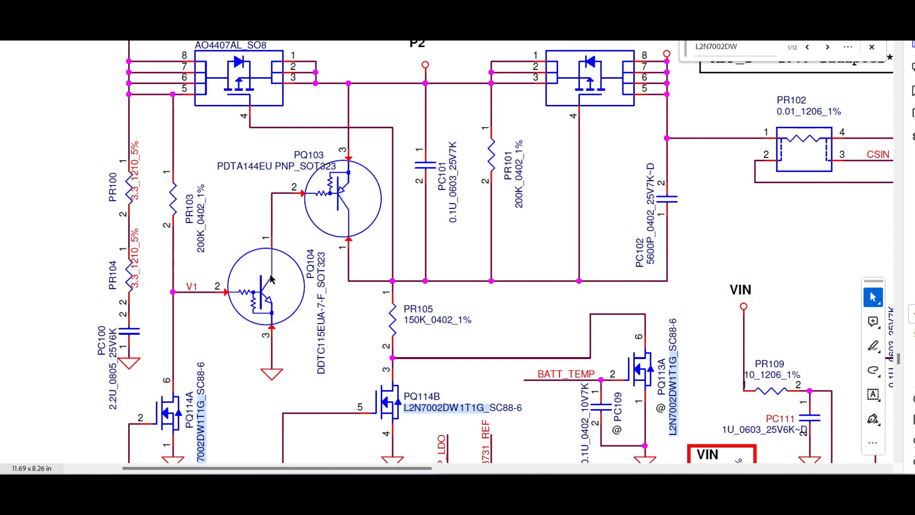
mouse_move(272, 331)
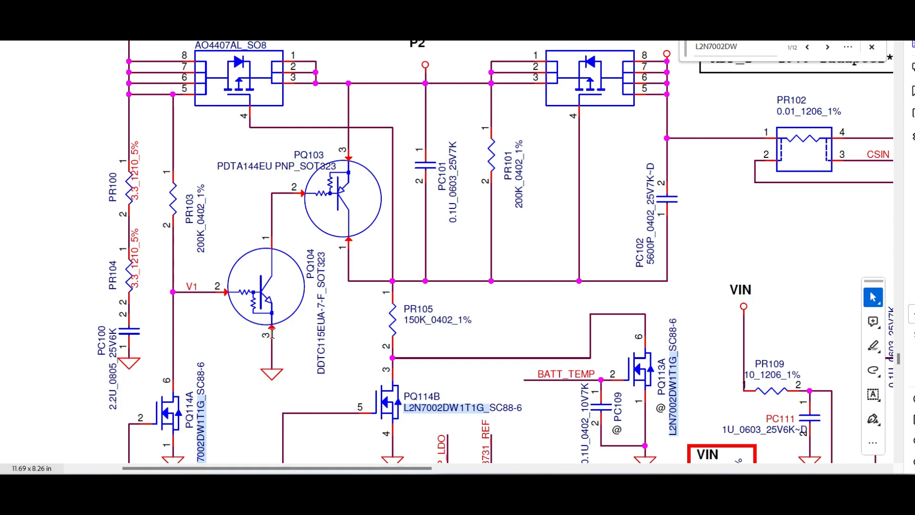
mouse_move(262, 229)
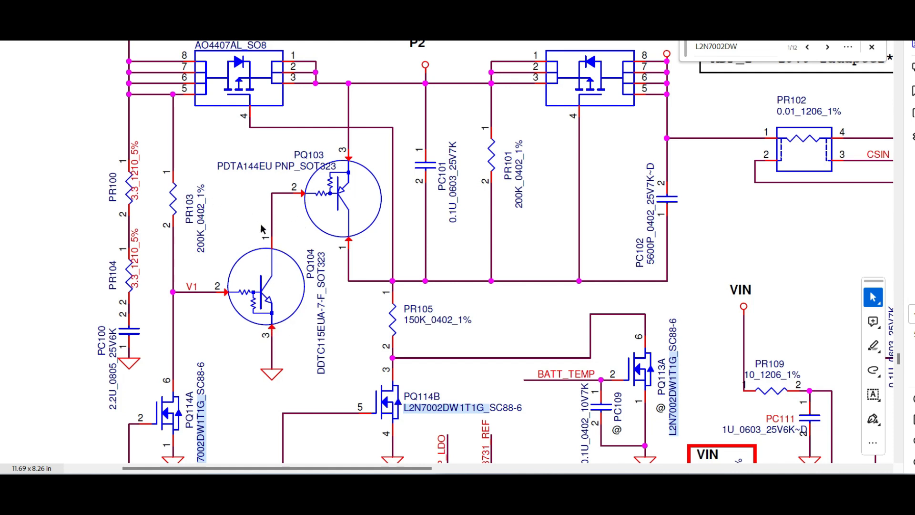
mouse_move(272, 225)
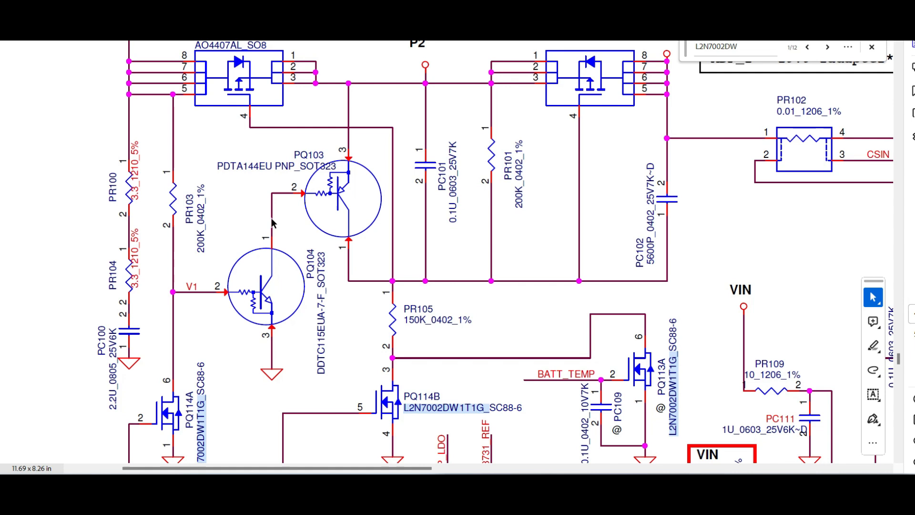
mouse_move(371, 198)
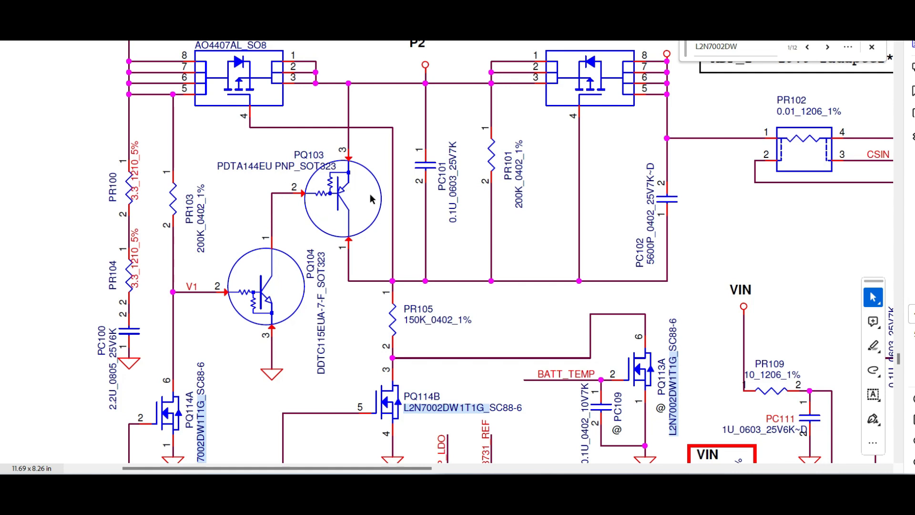
mouse_move(371, 203)
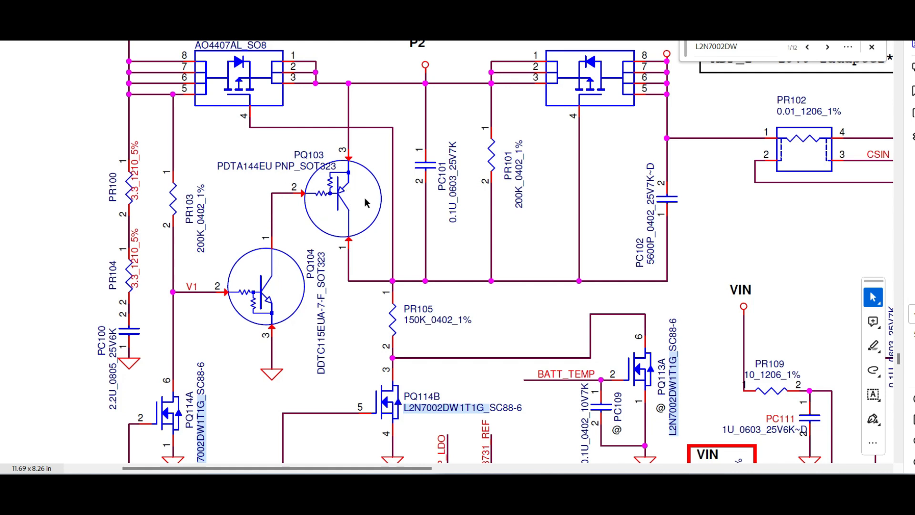
mouse_move(383, 153)
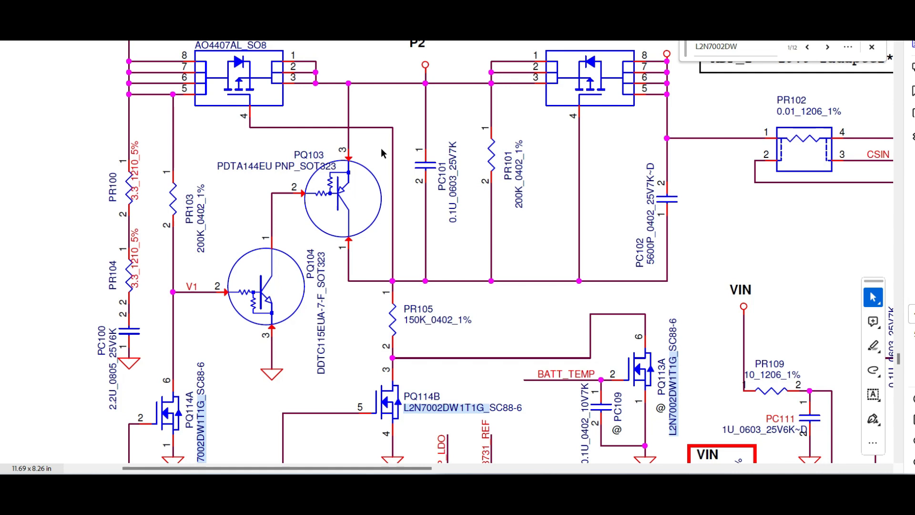
mouse_move(355, 201)
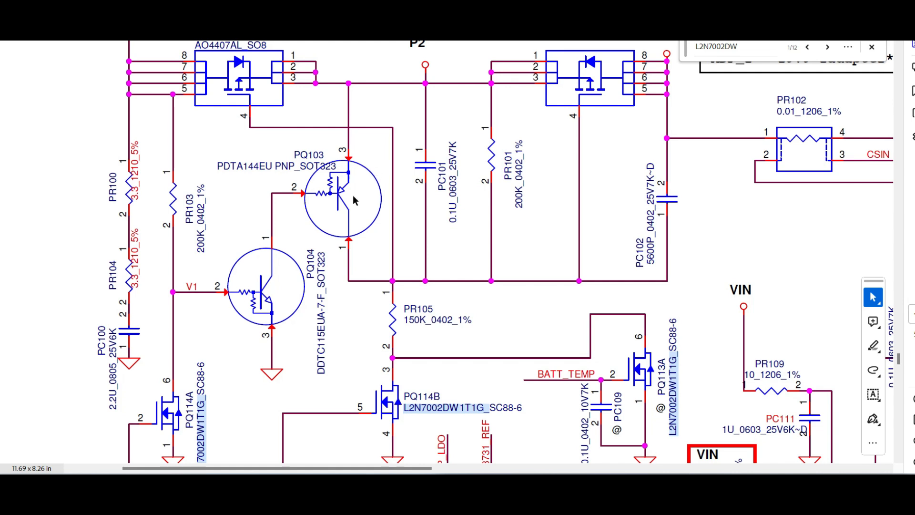
mouse_move(359, 266)
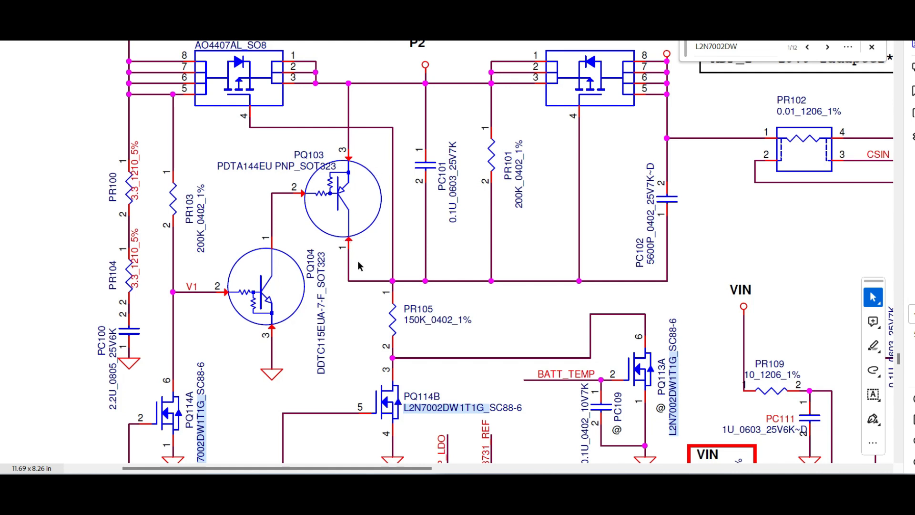
mouse_move(244, 104)
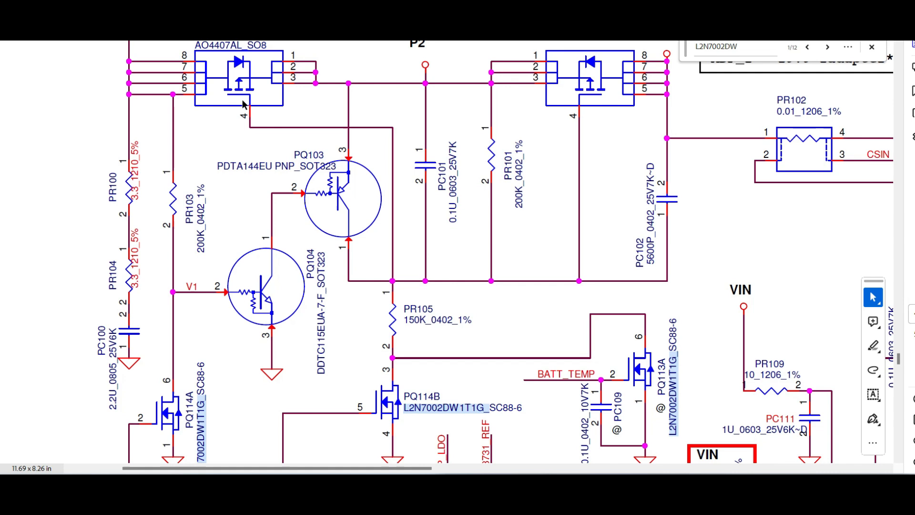
mouse_move(533, 265)
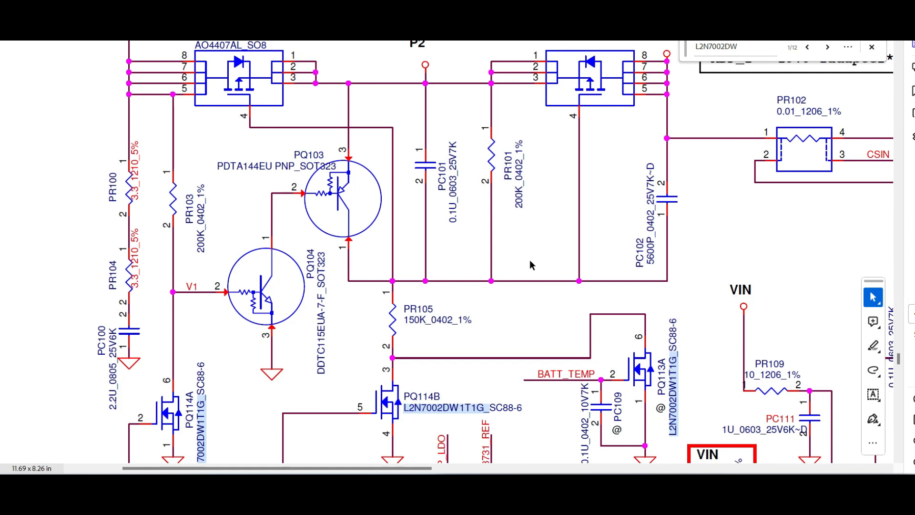
mouse_move(410, 264)
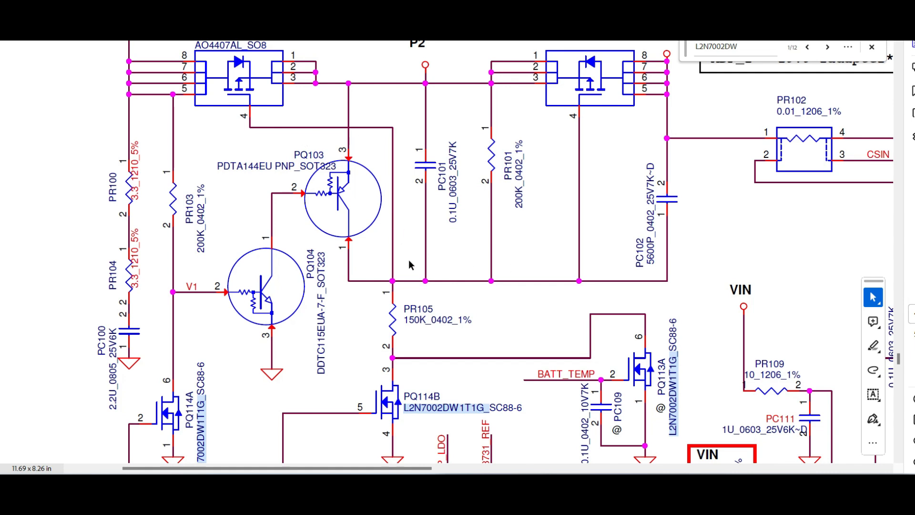
mouse_move(324, 84)
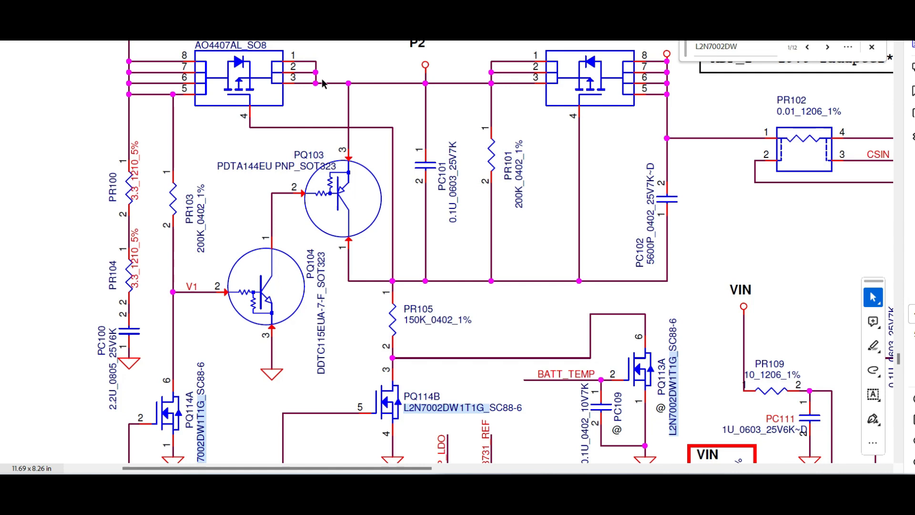
mouse_move(333, 69)
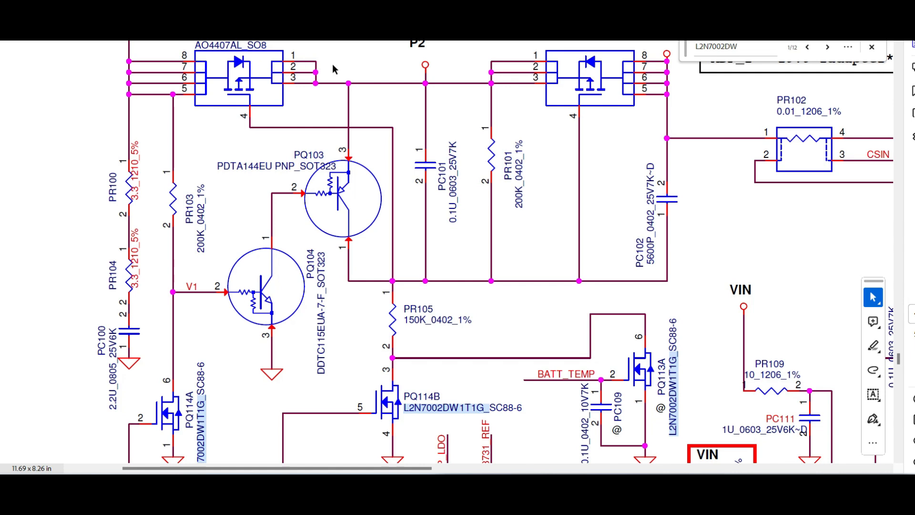
mouse_move(233, 102)
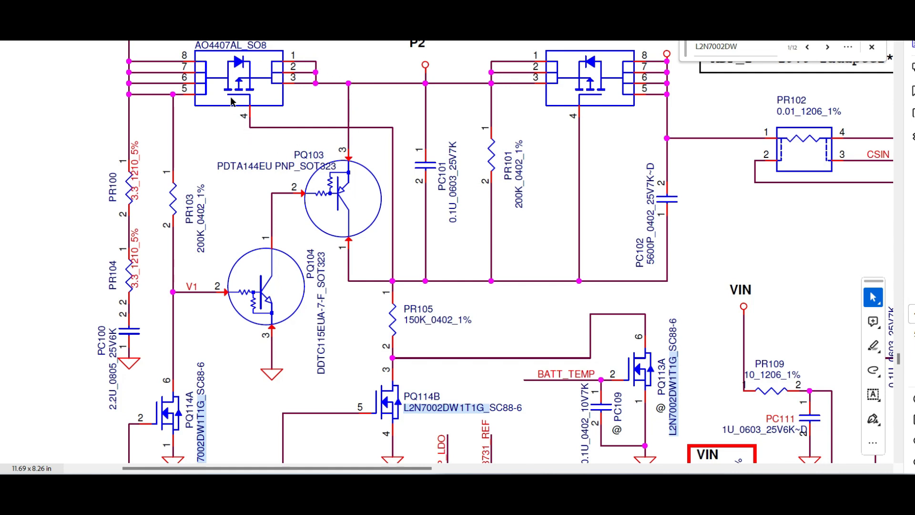
mouse_move(647, 41)
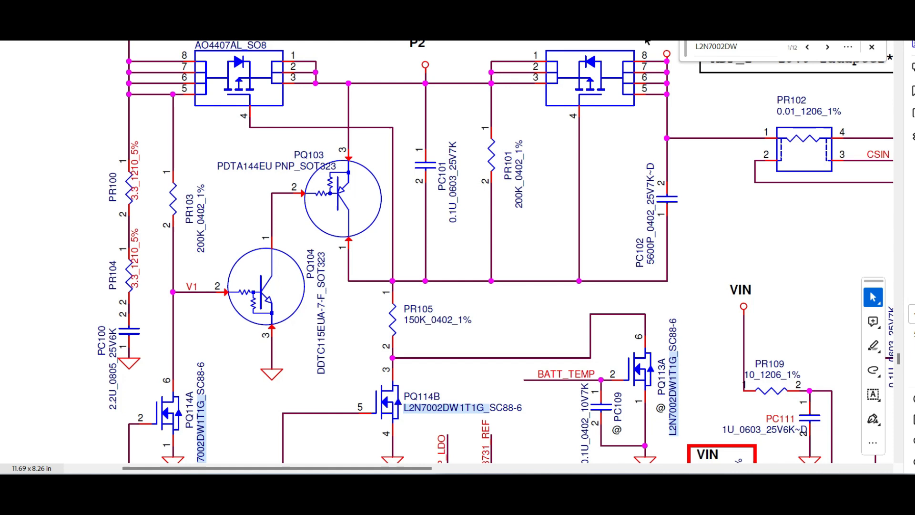
mouse_move(548, 196)
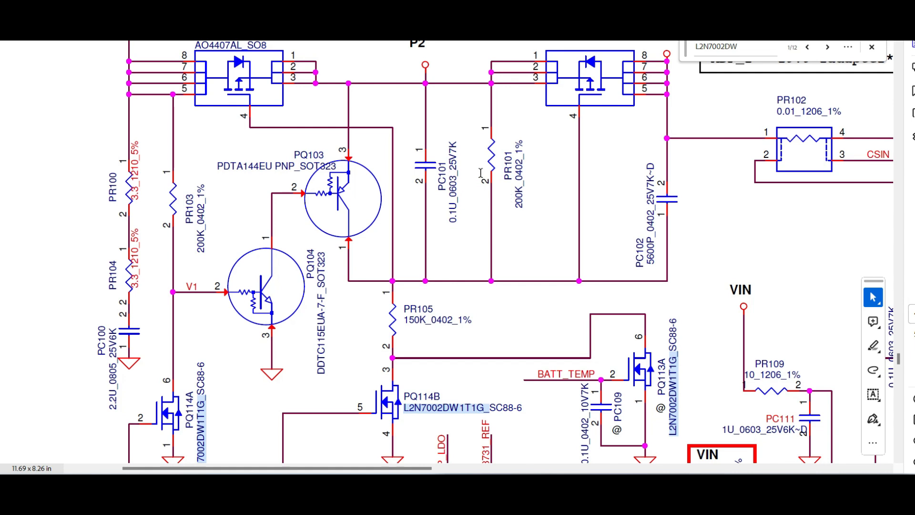
Scroll down to reveal PQ114A and the red-boxed PR142 VIN resistor.
scroll("down", 3)
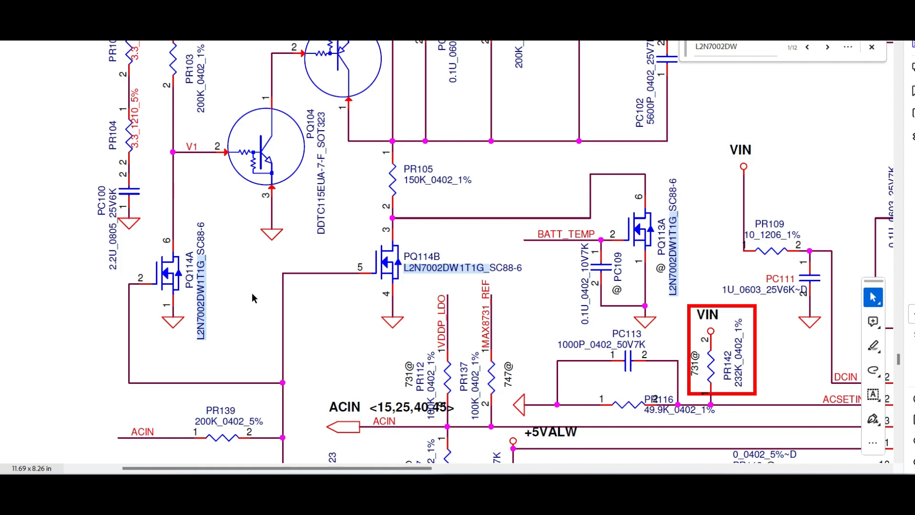
mouse_move(158, 291)
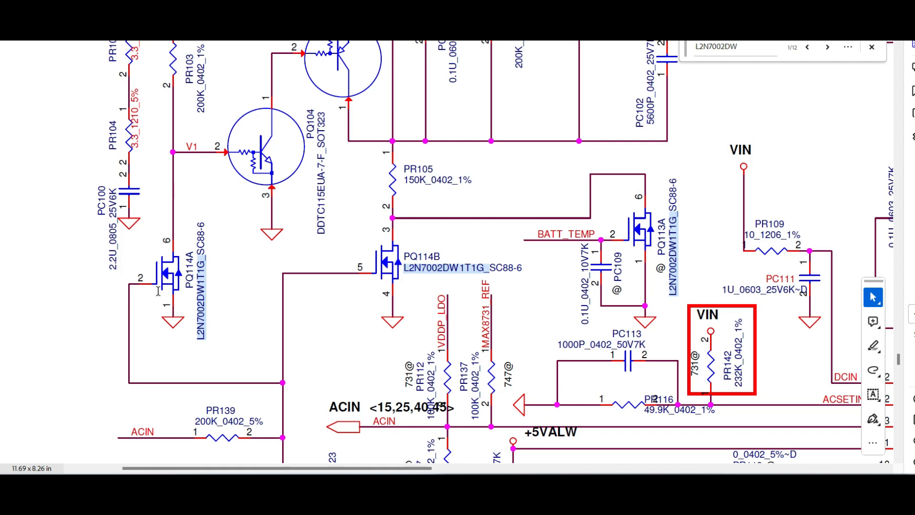
mouse_move(169, 288)
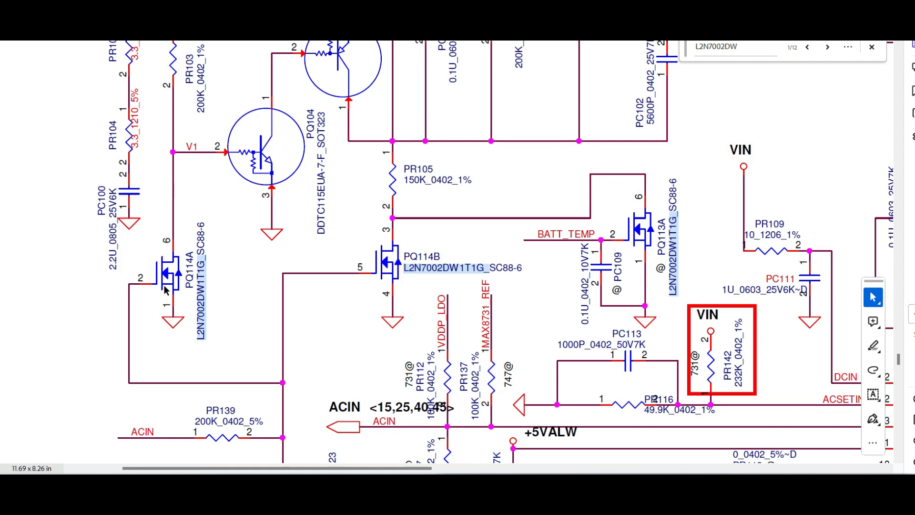
mouse_move(159, 308)
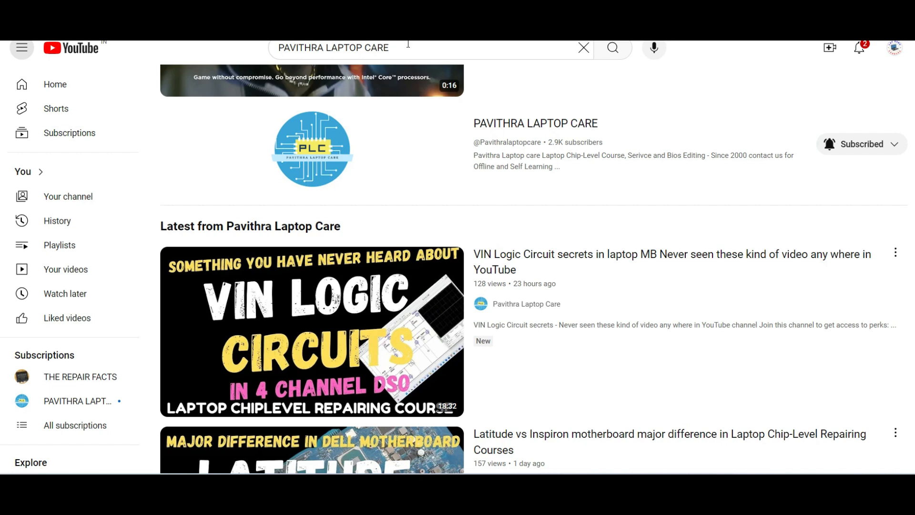
mouse_move(416, 49)
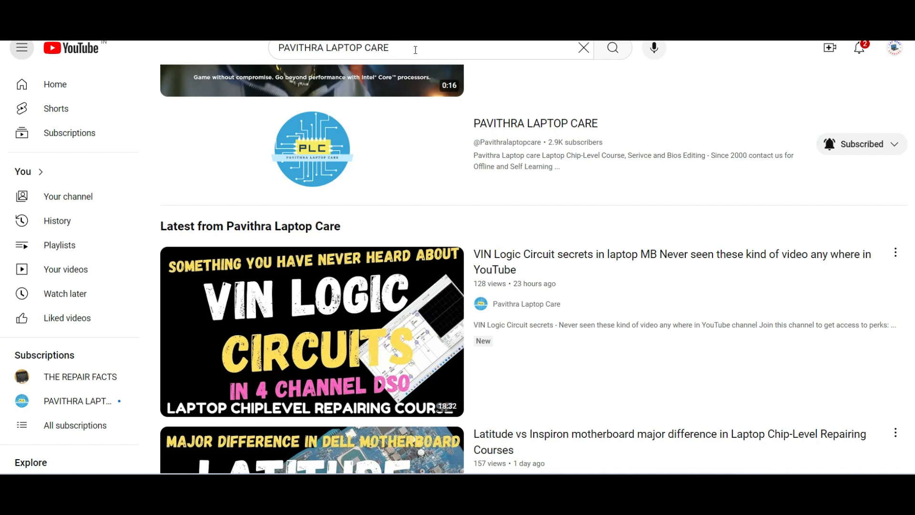
mouse_move(312, 332)
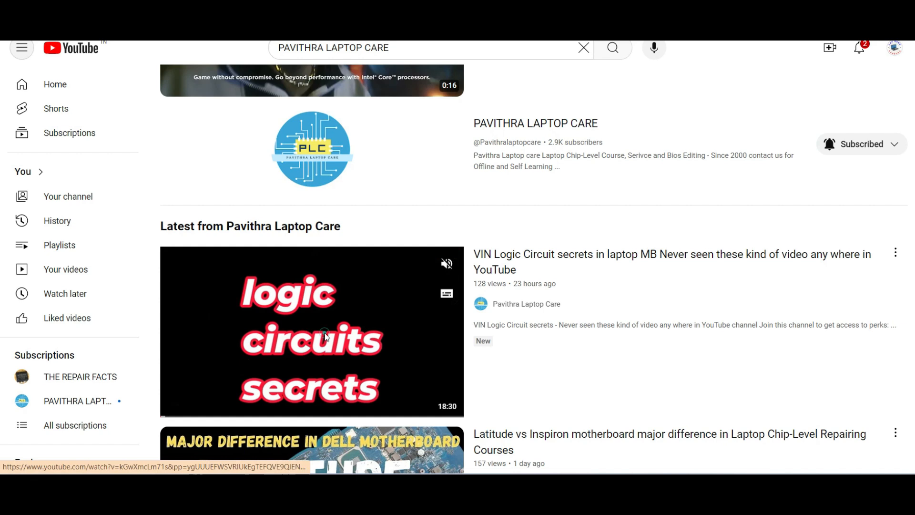
Play the VIN Logic Circuit video and view the ₹799/month Complete ChipLevel Repair tier.
left_click(312, 332)
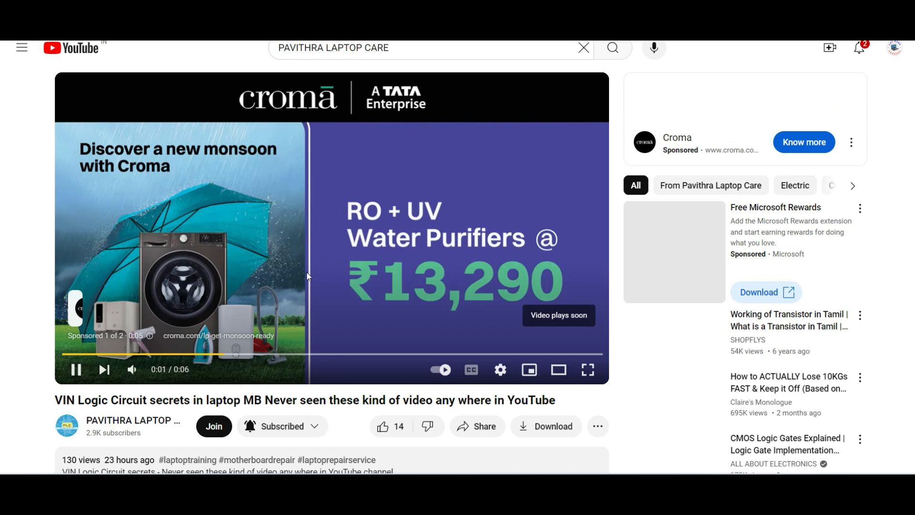
left_click(214, 426)
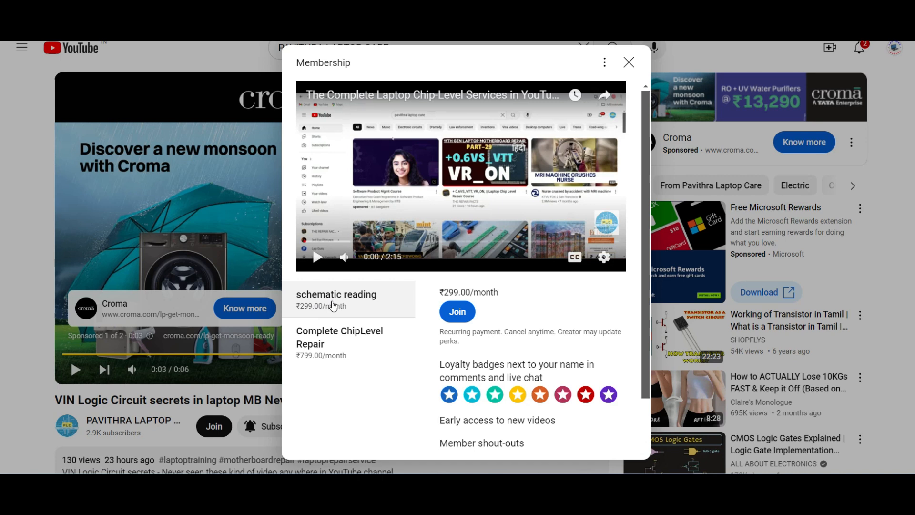
mouse_move(333, 323)
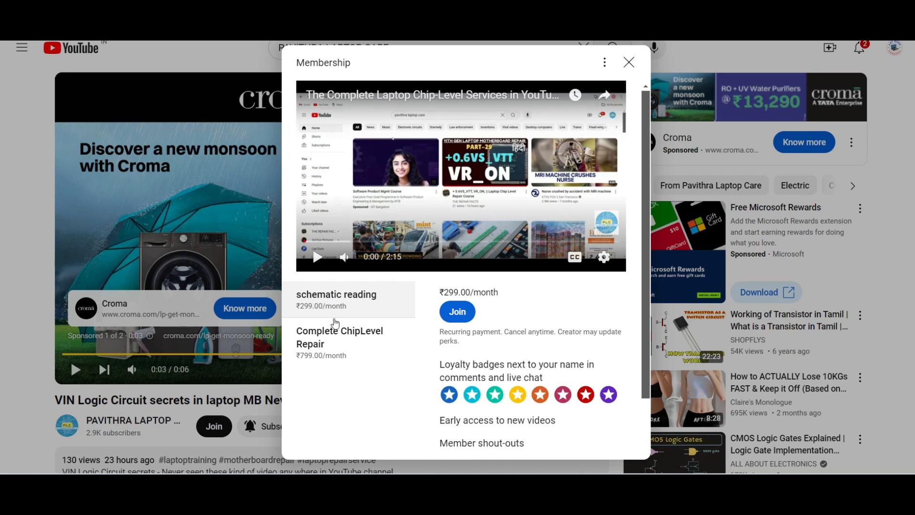
mouse_move(374, 338)
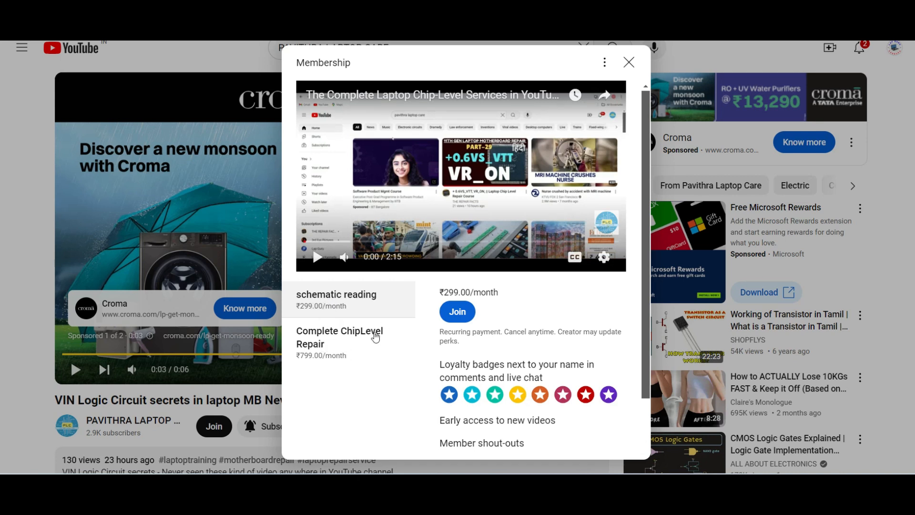
left_click(339, 343)
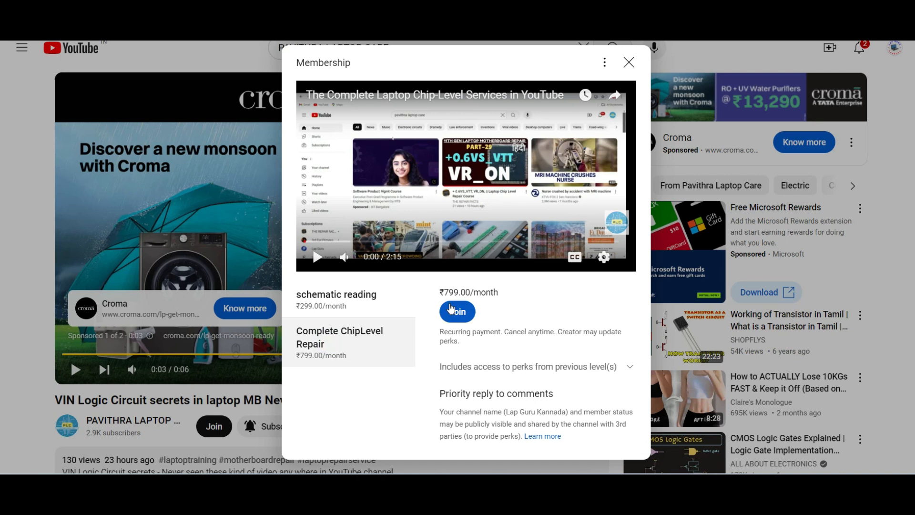
mouse_move(464, 301)
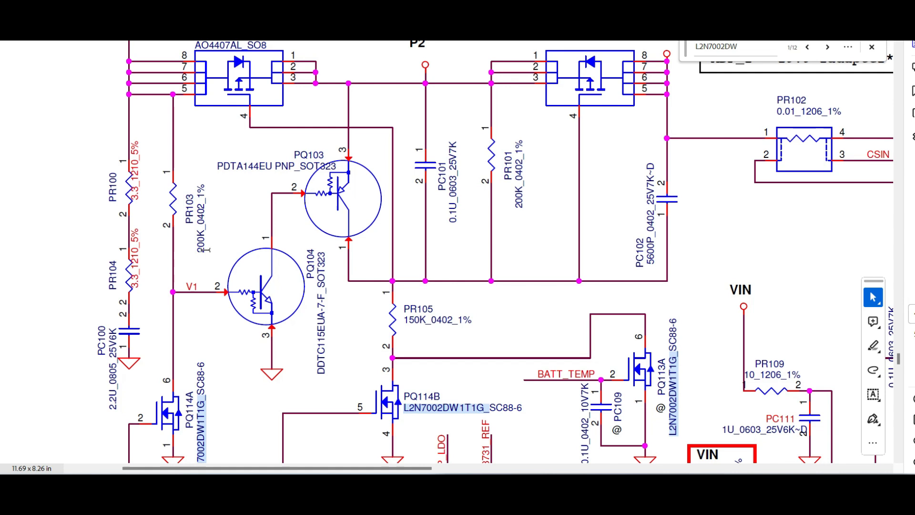
Scroll the schematic to frame the PQ114A, PQ114B and PQ113A MOSFETs.
scroll("down", 3)
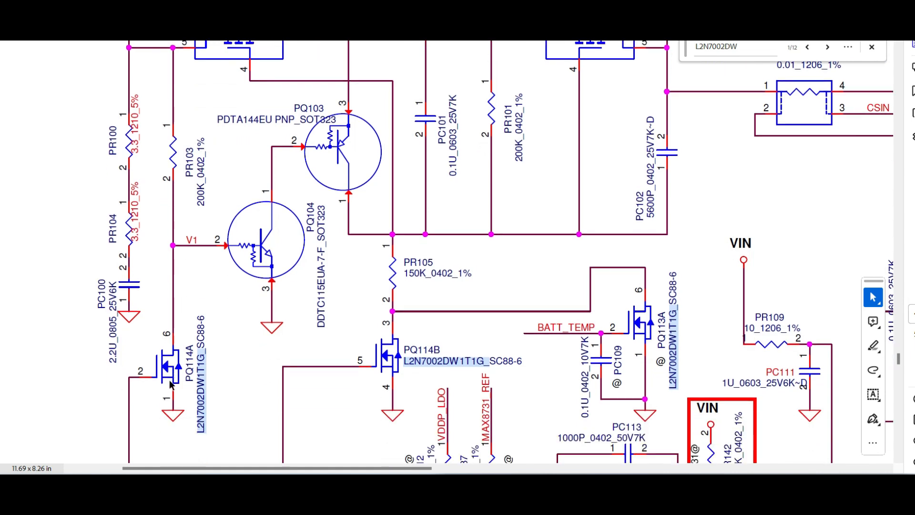
mouse_move(201, 121)
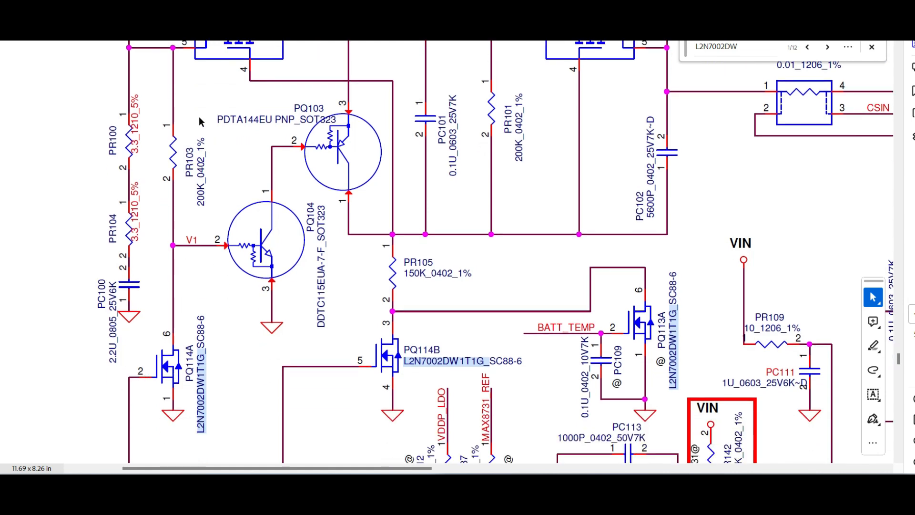
mouse_move(117, 409)
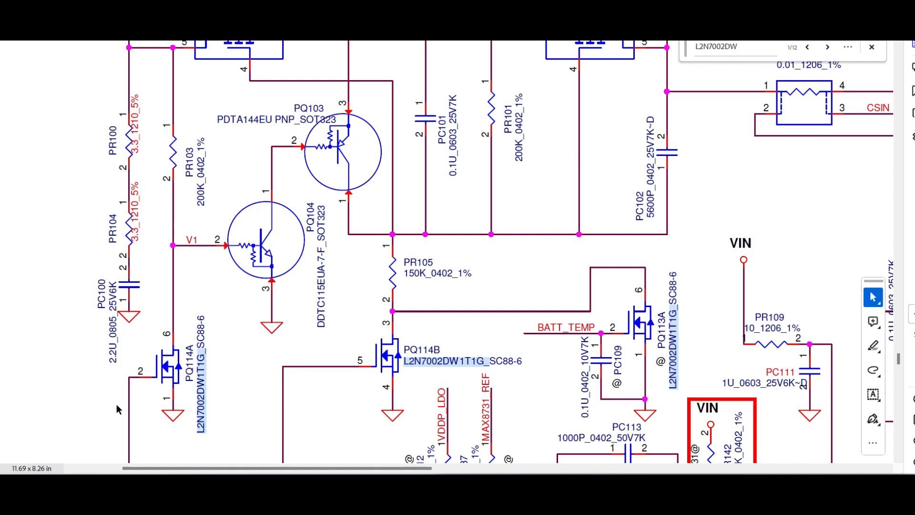
mouse_move(178, 88)
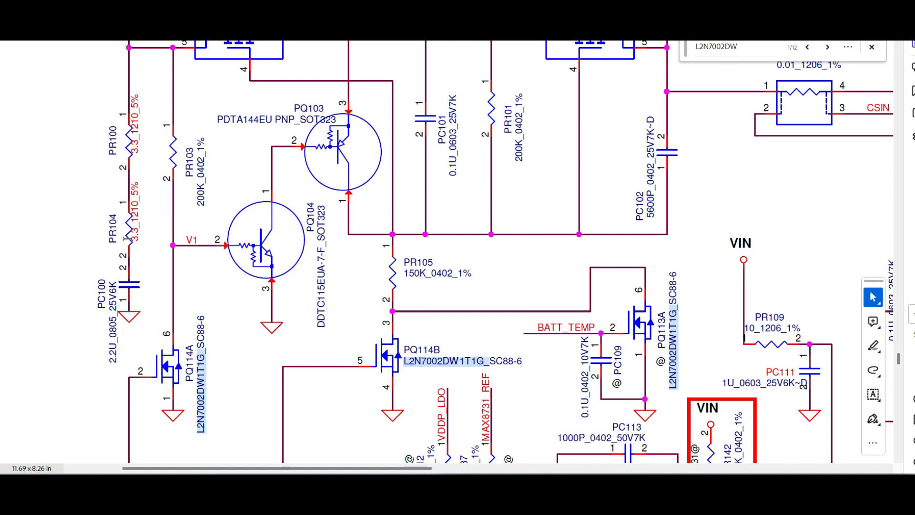
mouse_move(138, 369)
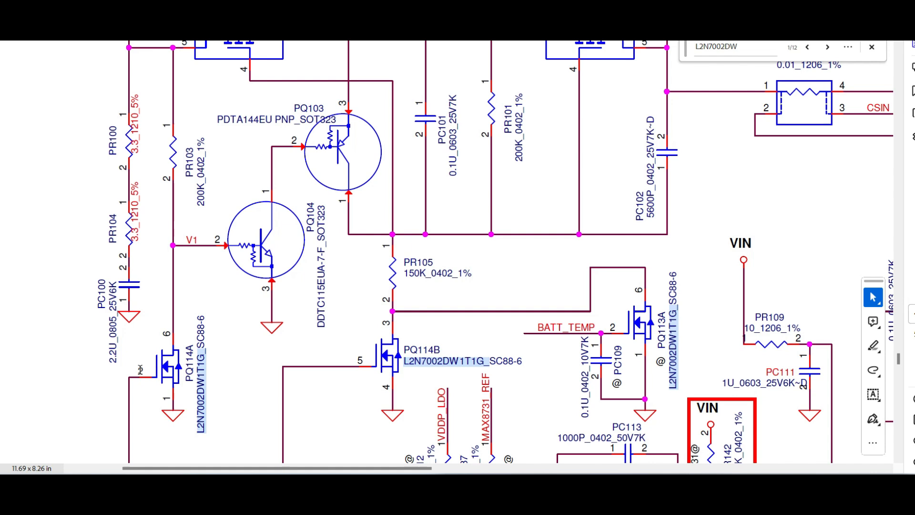
mouse_move(167, 374)
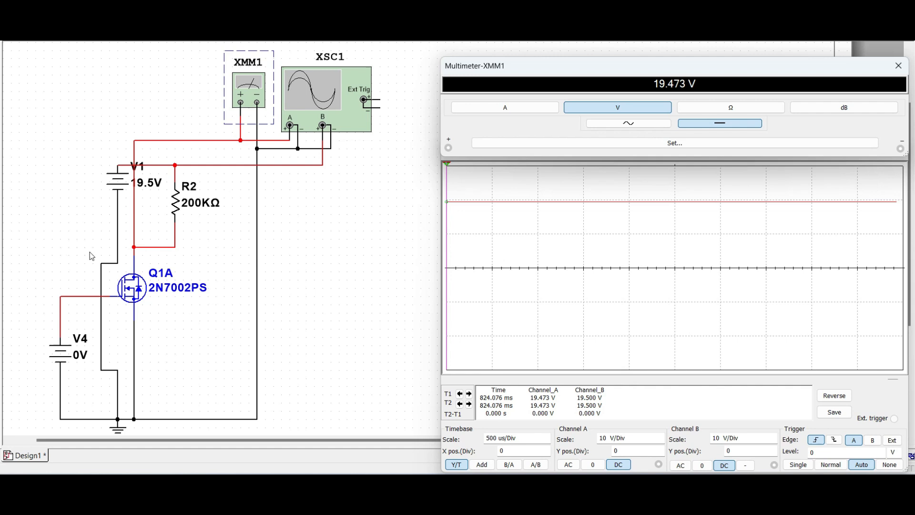
mouse_move(114, 285)
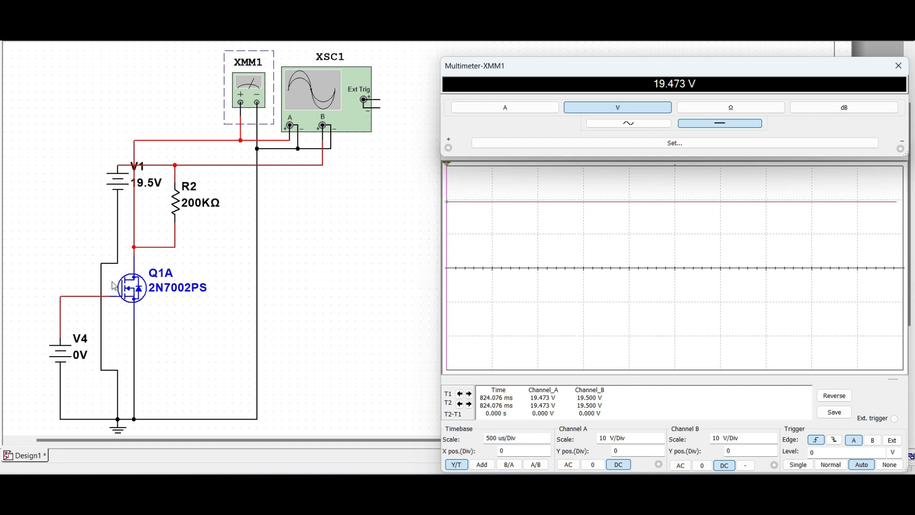
mouse_move(138, 305)
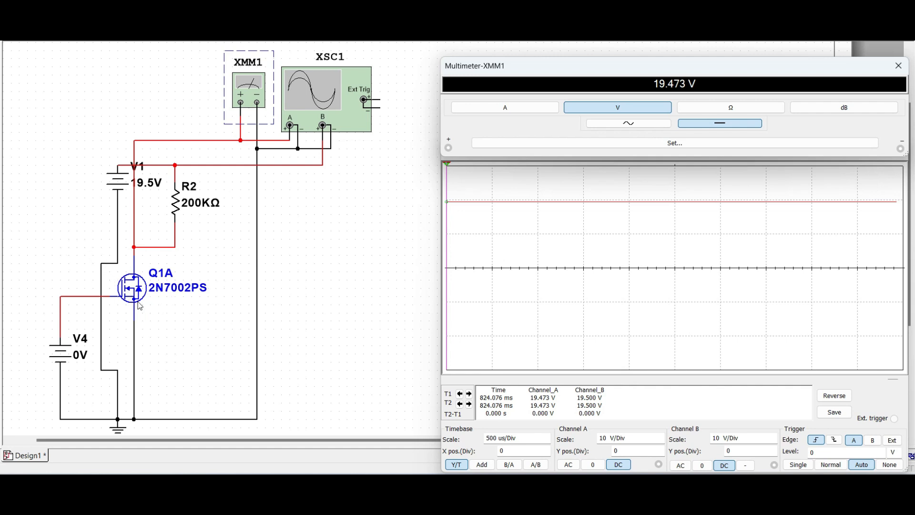
mouse_move(120, 301)
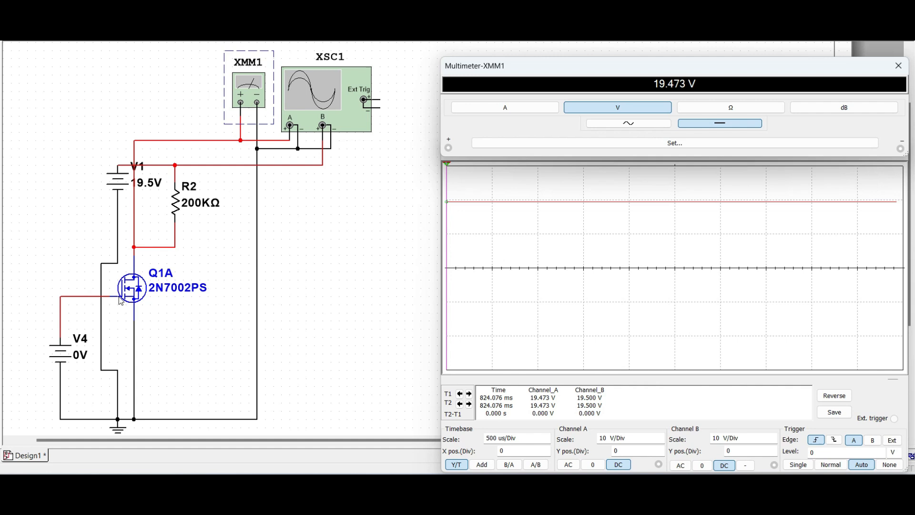
mouse_move(147, 270)
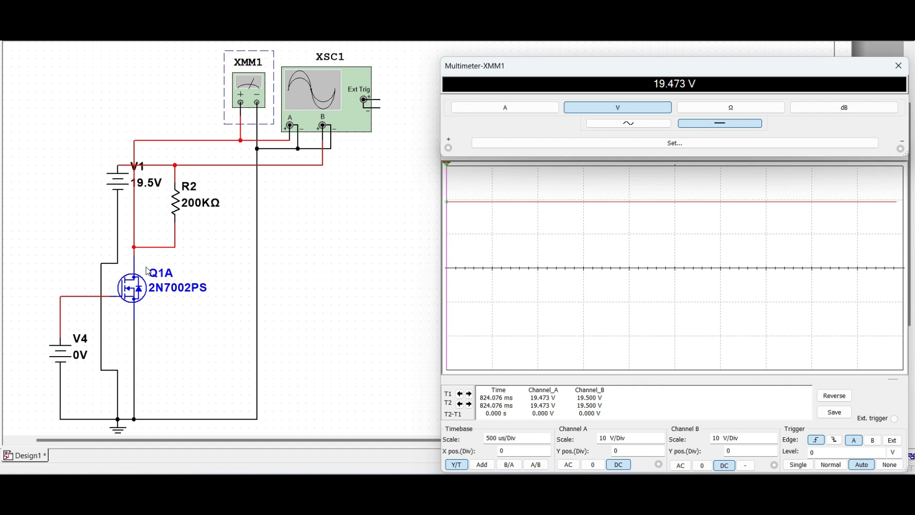
mouse_move(149, 331)
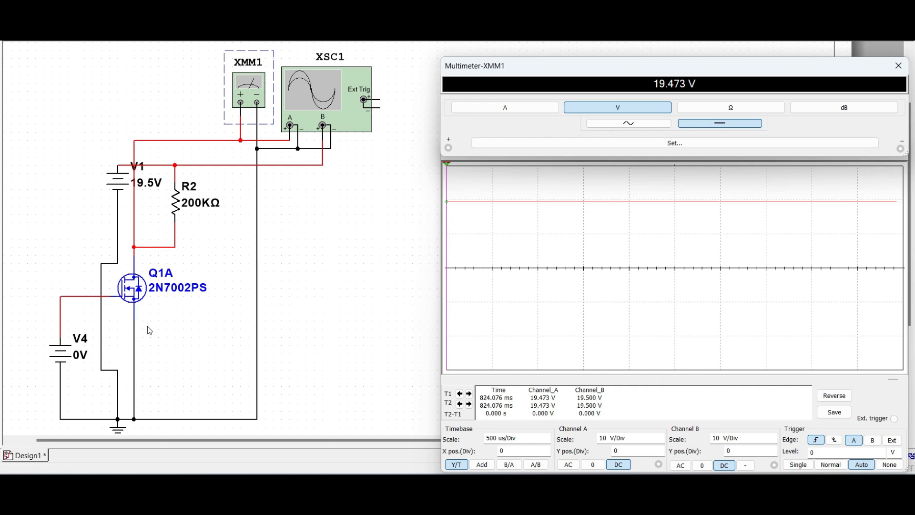
mouse_move(101, 313)
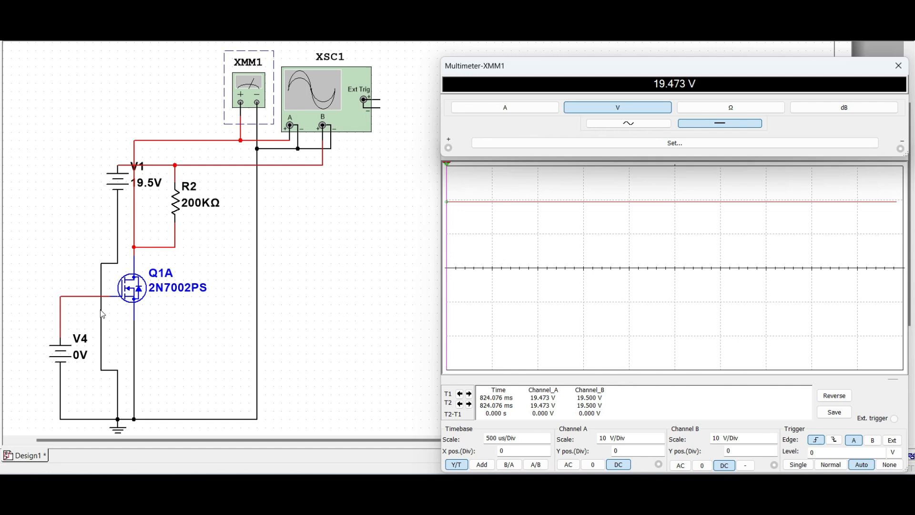
mouse_move(75, 318)
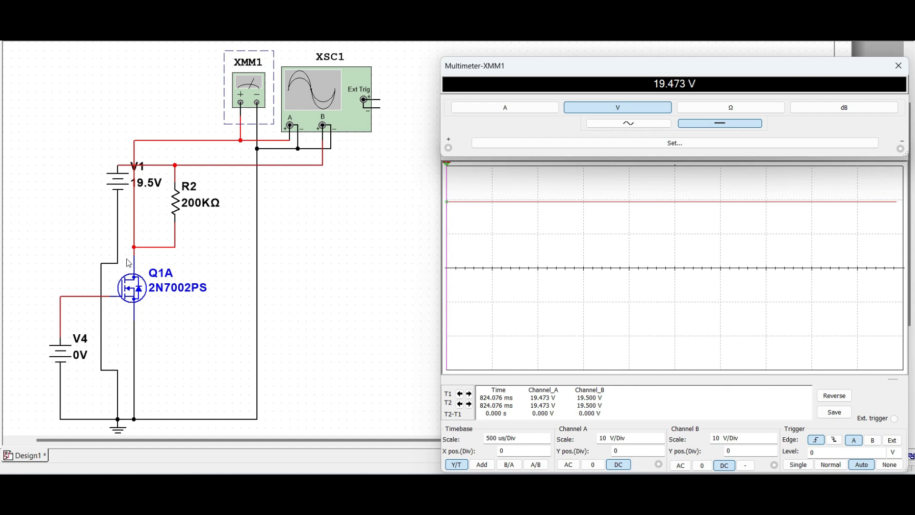
mouse_move(174, 164)
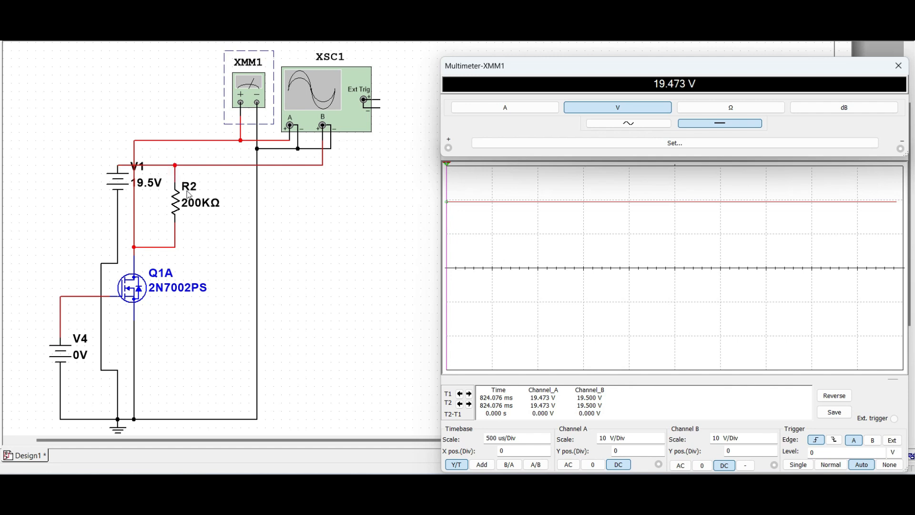
mouse_move(153, 252)
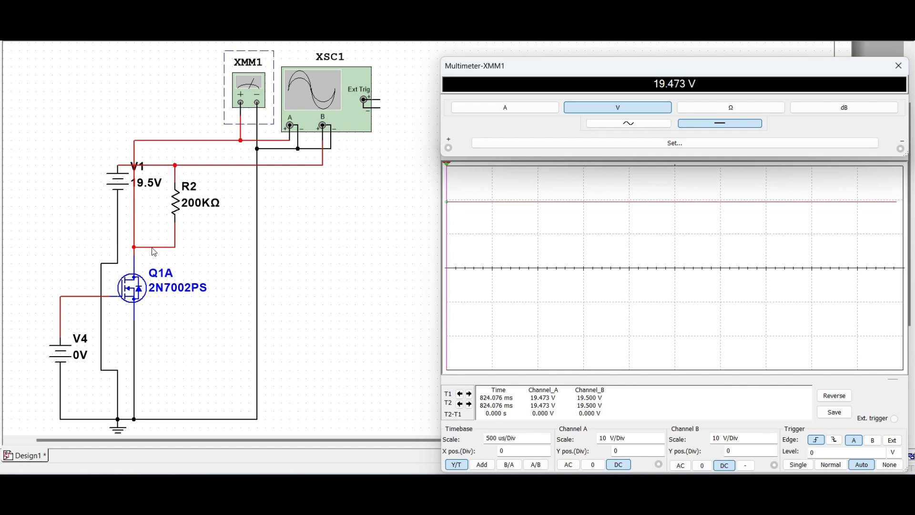
mouse_move(167, 235)
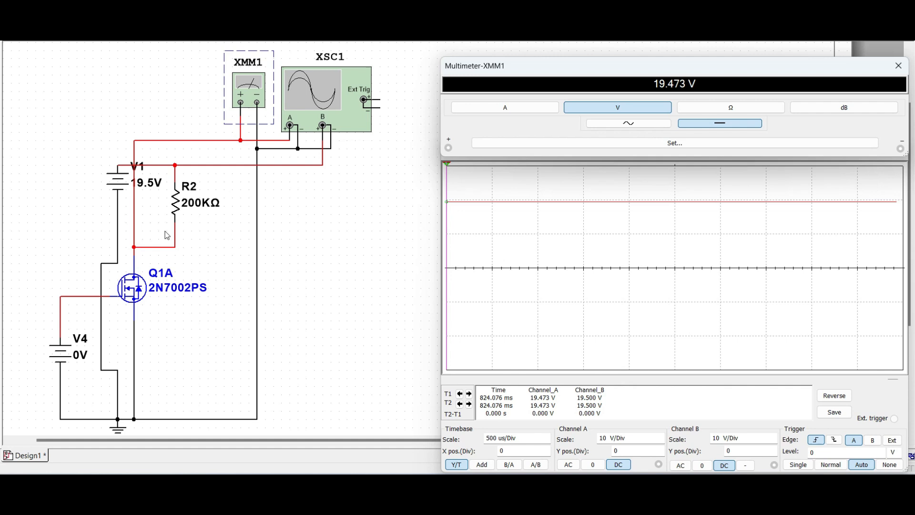
mouse_move(168, 234)
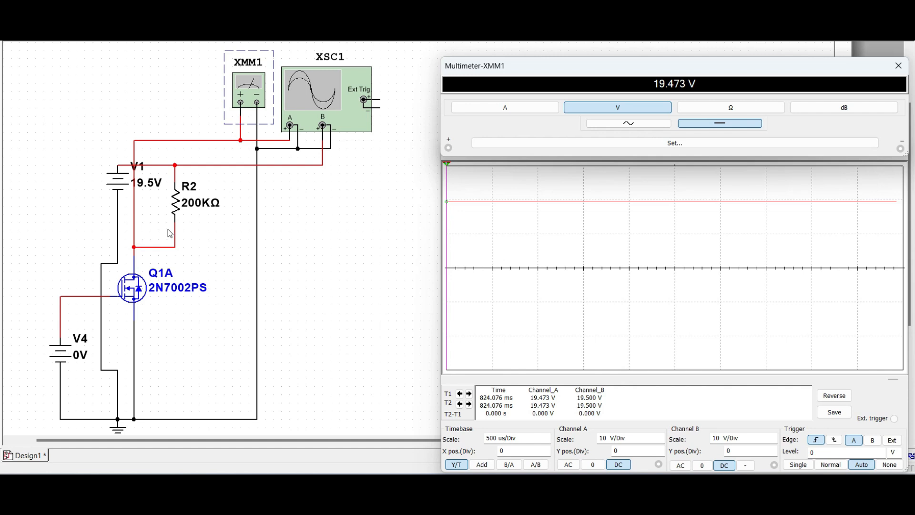
mouse_move(181, 211)
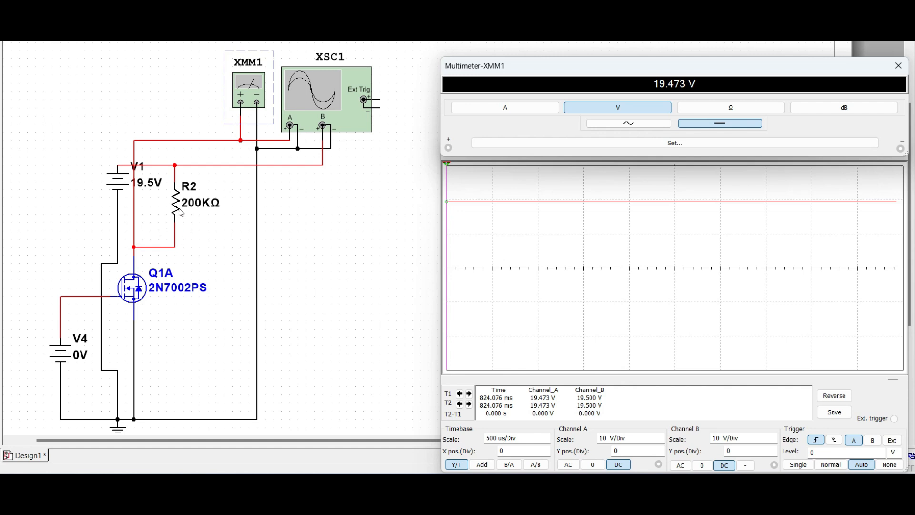
mouse_move(172, 252)
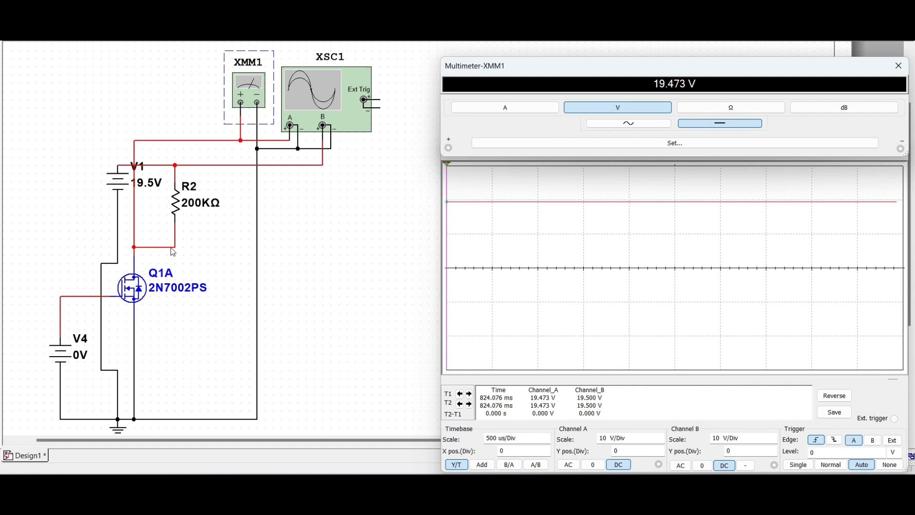
mouse_move(250, 83)
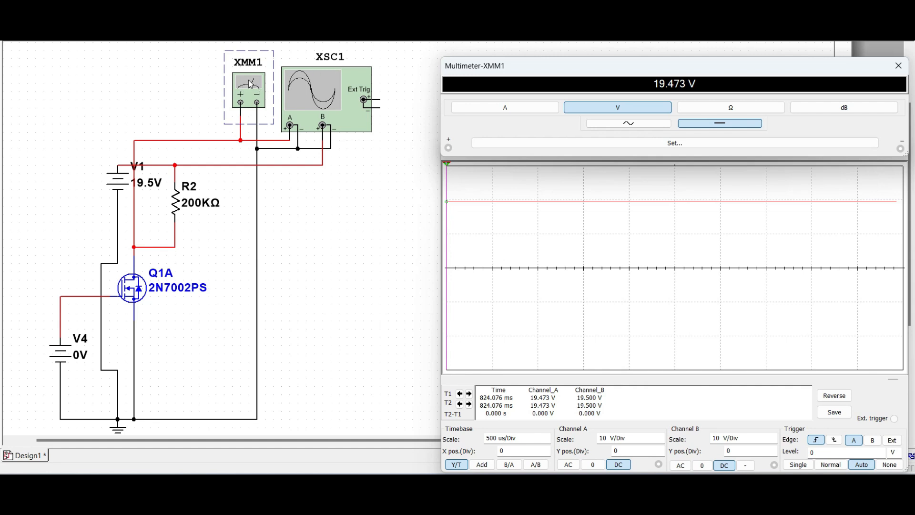
mouse_move(281, 86)
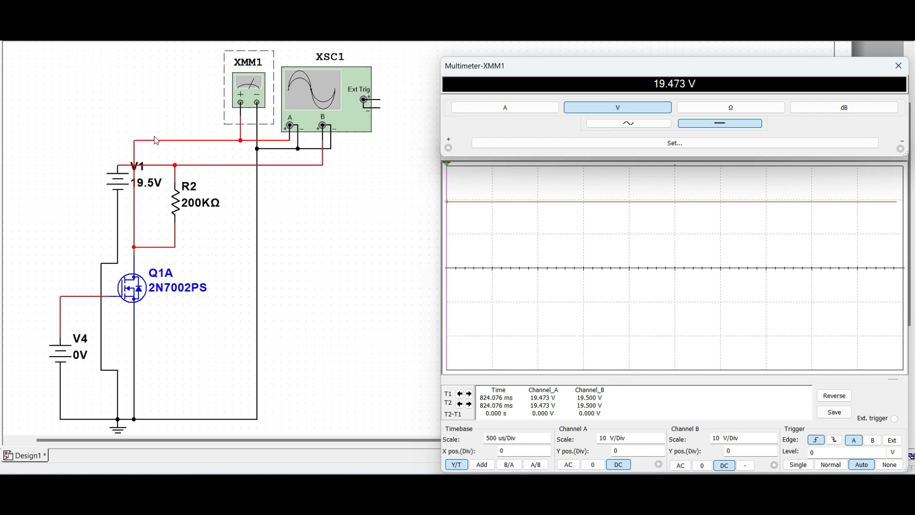
mouse_move(182, 238)
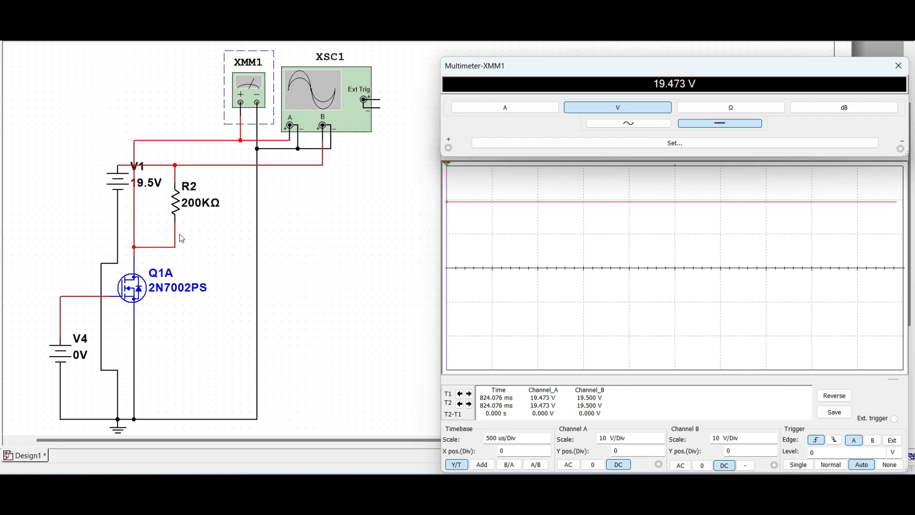
mouse_move(249, 128)
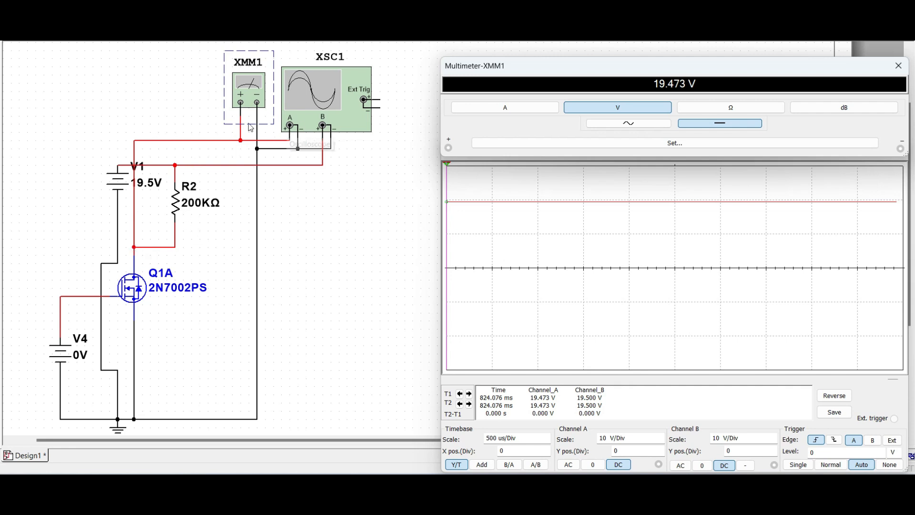
mouse_move(281, 144)
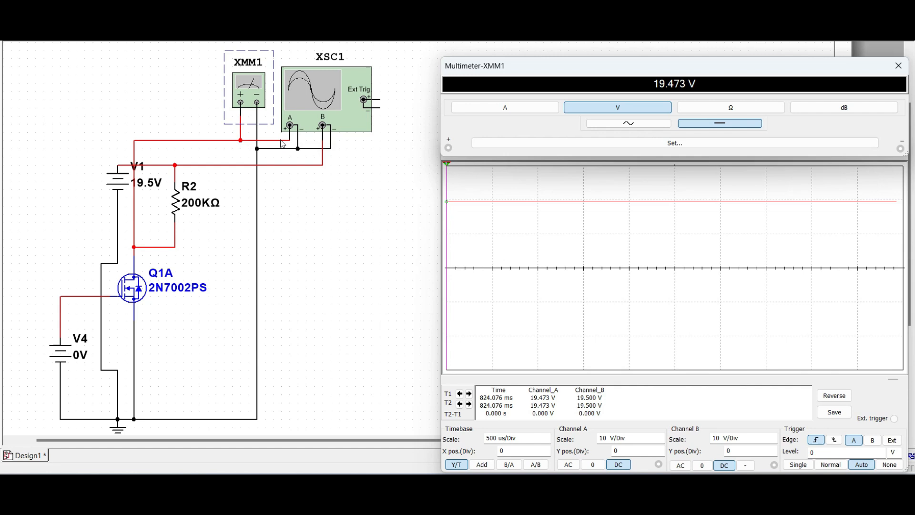
mouse_move(291, 127)
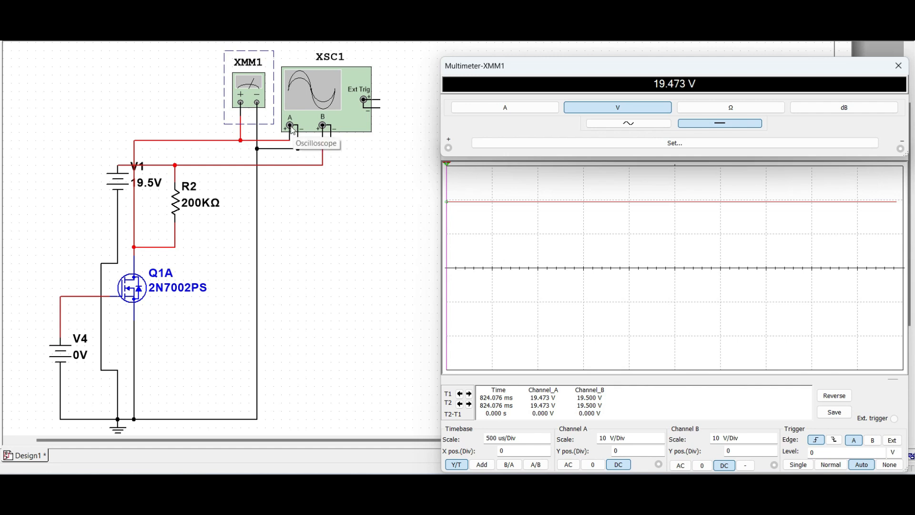
mouse_move(320, 115)
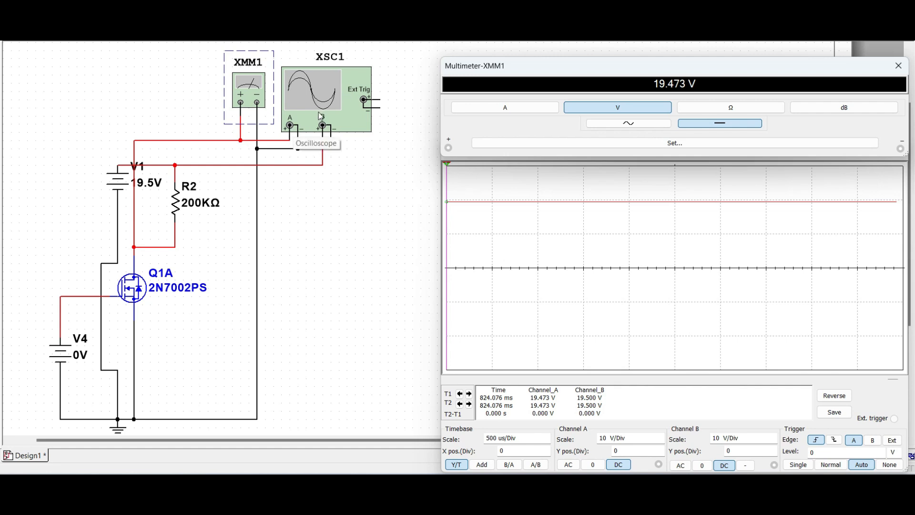
mouse_move(330, 128)
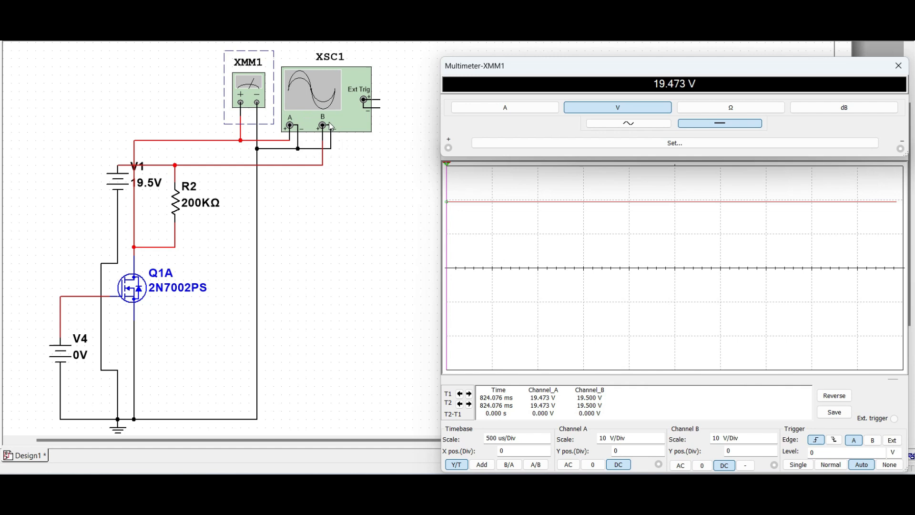
mouse_move(328, 140)
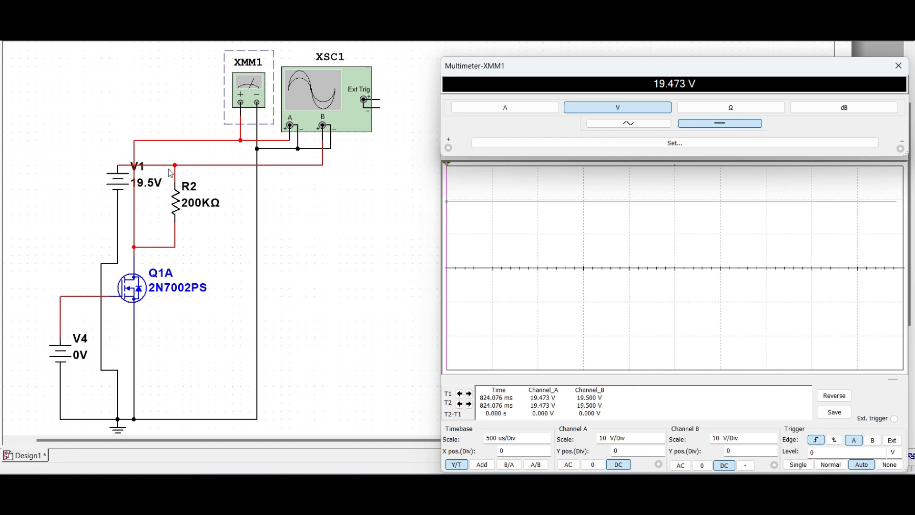
mouse_move(44, 337)
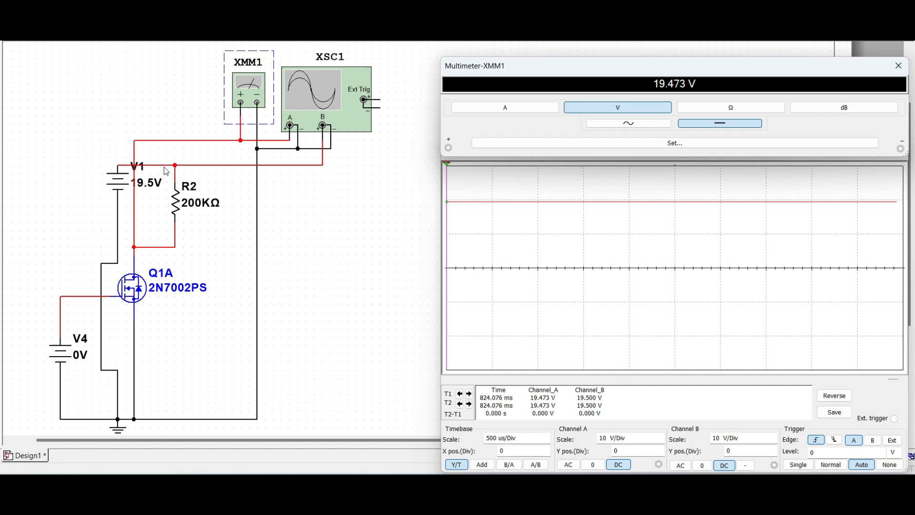
mouse_move(488, 200)
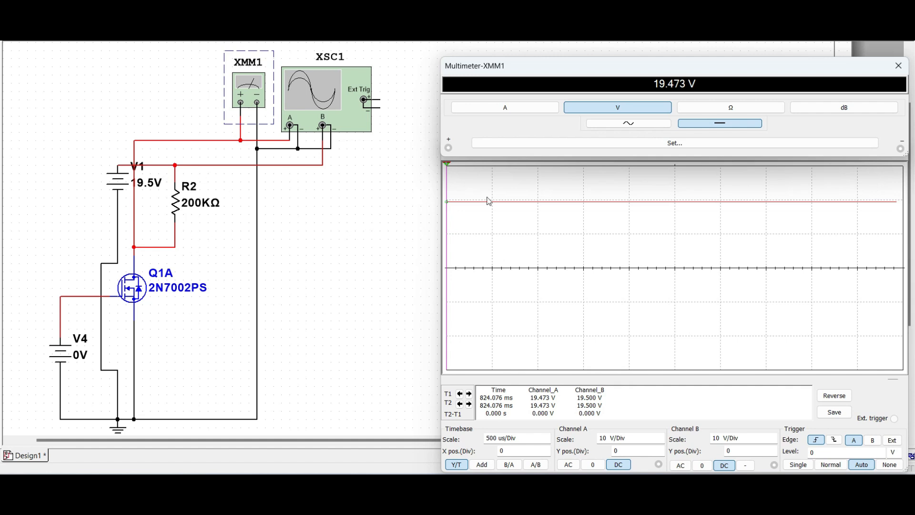
mouse_move(716, 69)
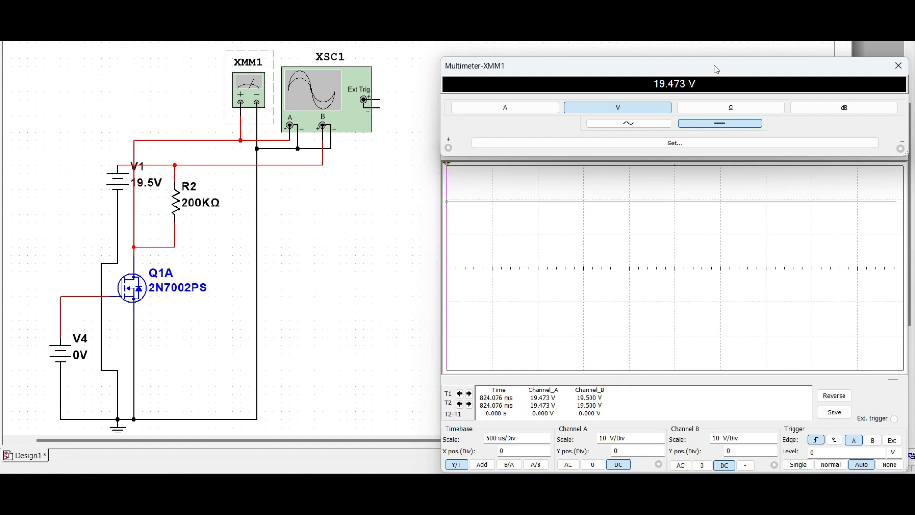
mouse_move(695, 91)
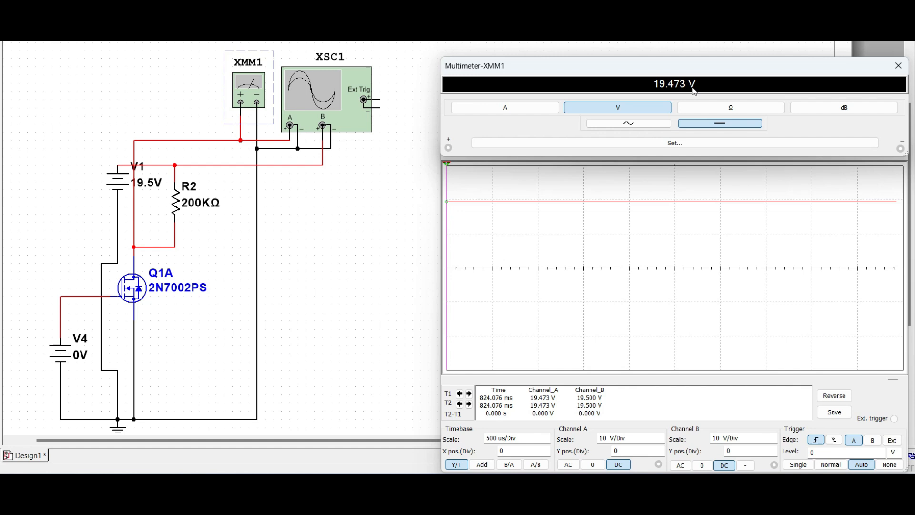
mouse_move(206, 223)
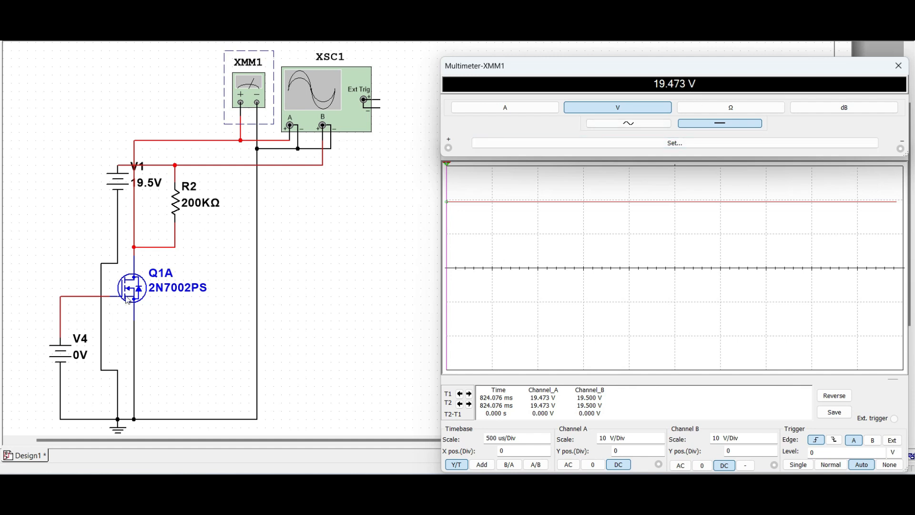
mouse_move(130, 306)
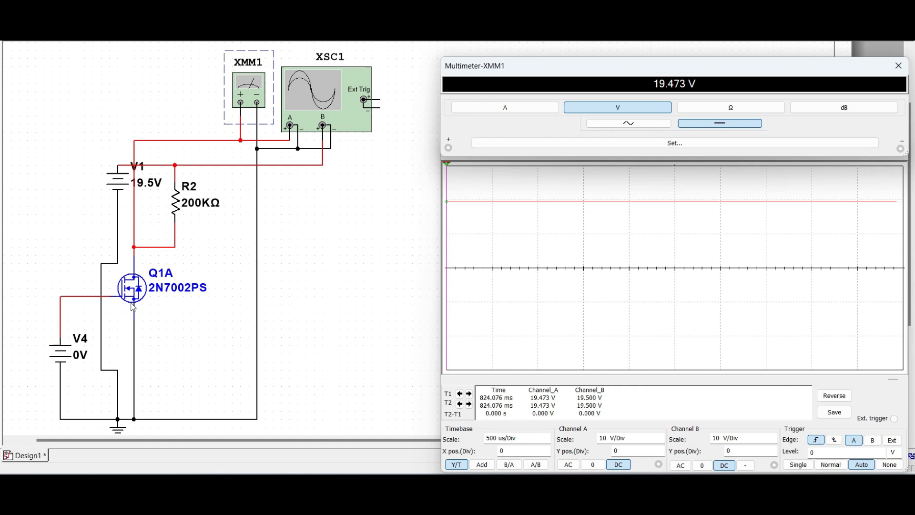
mouse_move(133, 295)
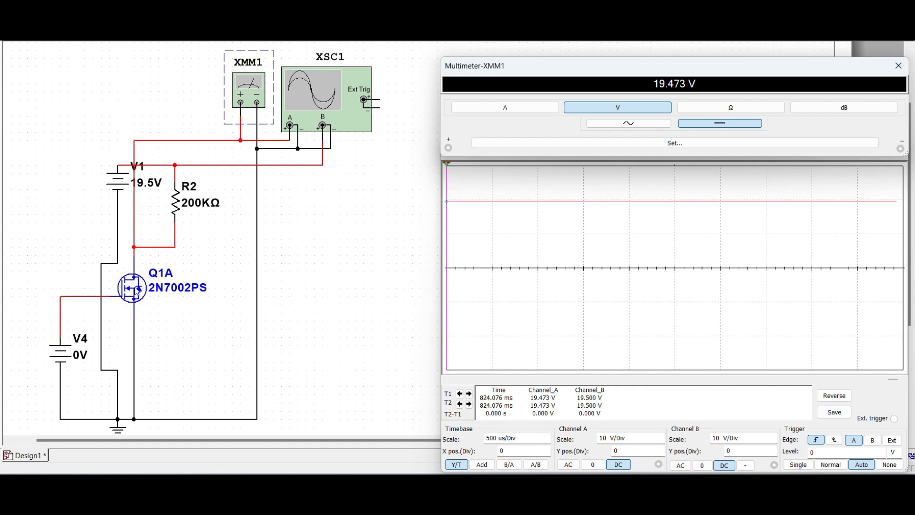
mouse_move(151, 281)
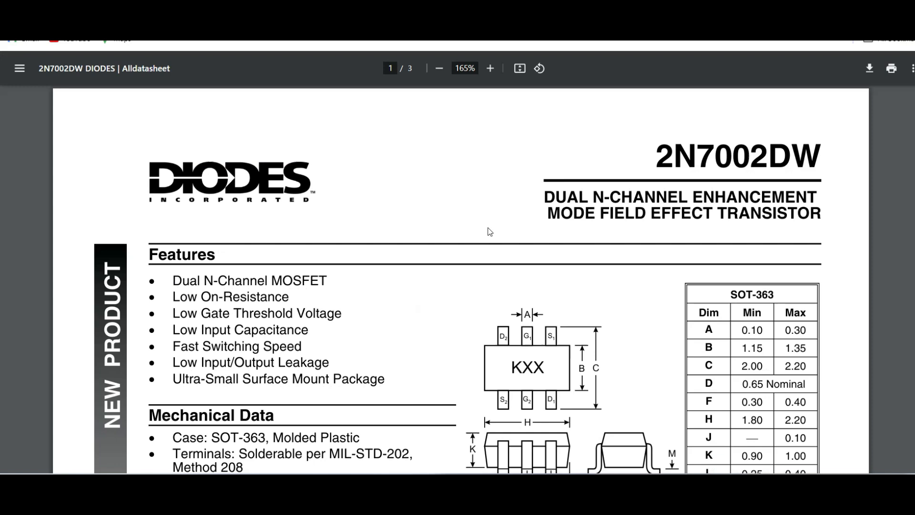
mouse_move(147, 174)
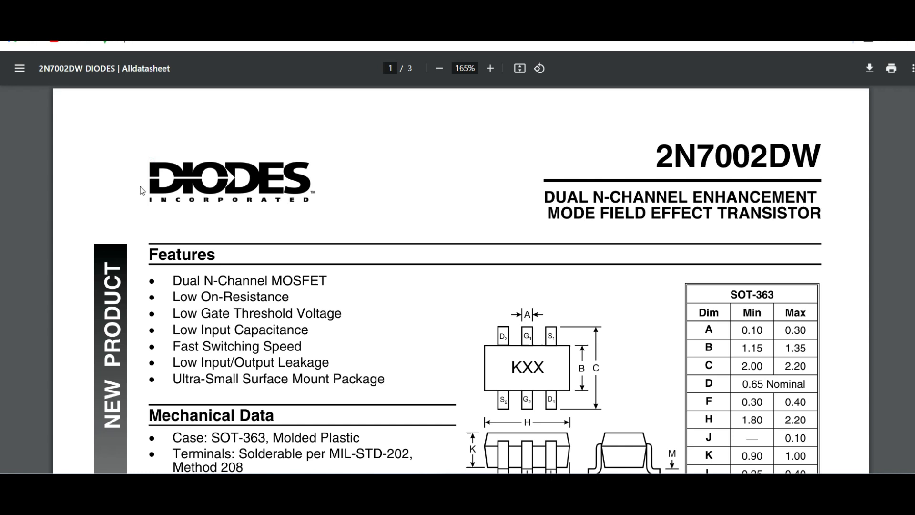
mouse_move(225, 226)
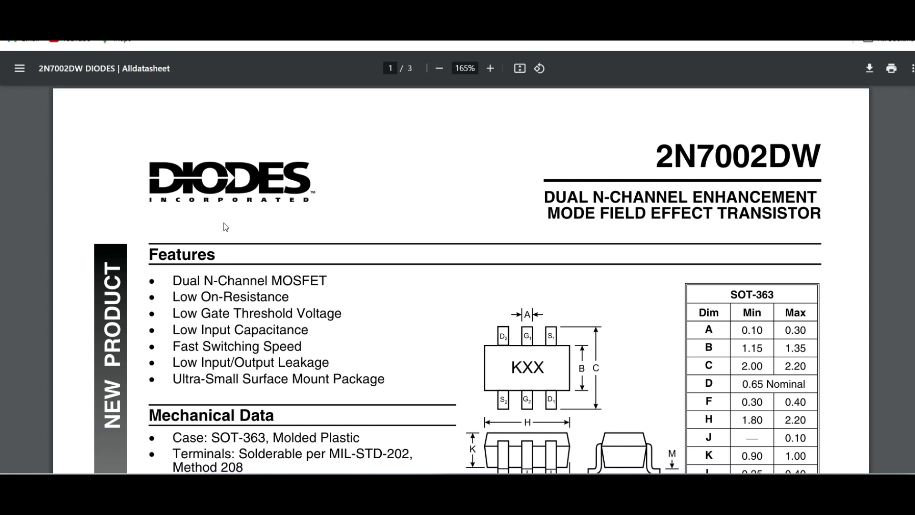
mouse_move(783, 158)
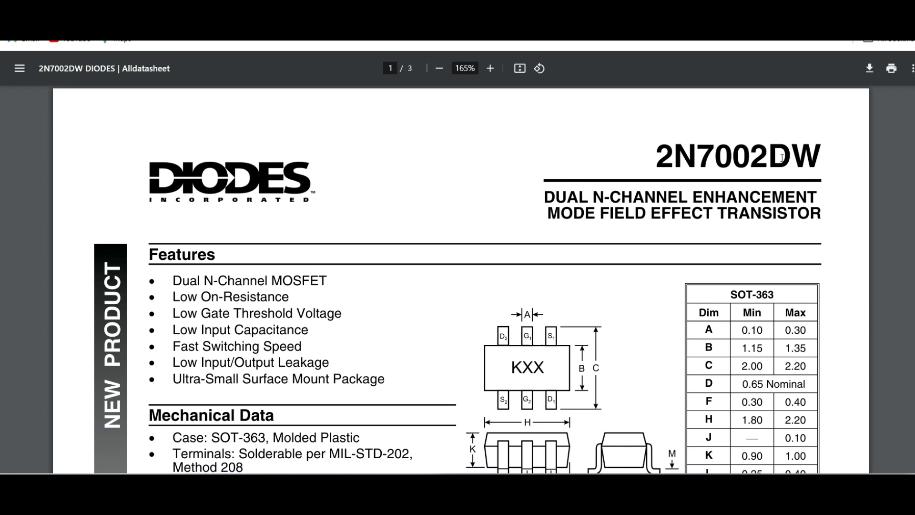
Scroll to the datasheet's mechanical data and highlight 'Fast Switching Speed'.
scroll("down", 3)
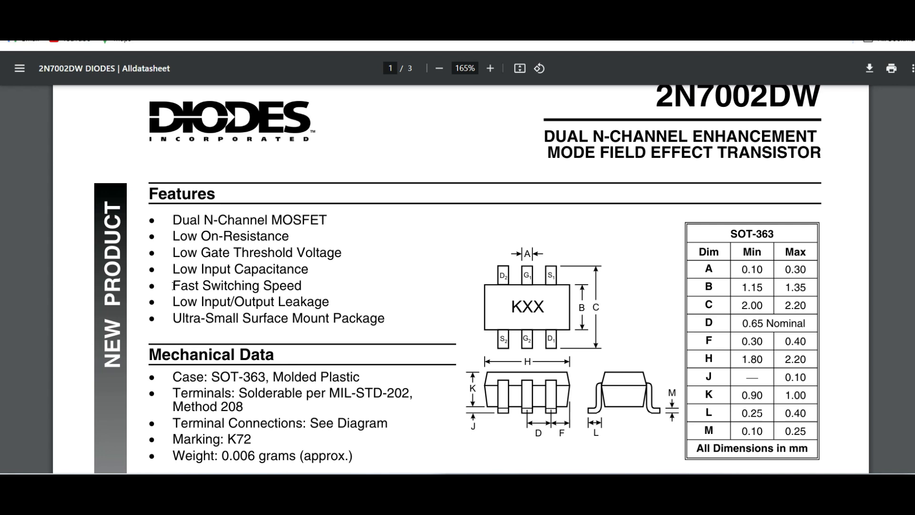
double_click(236, 285)
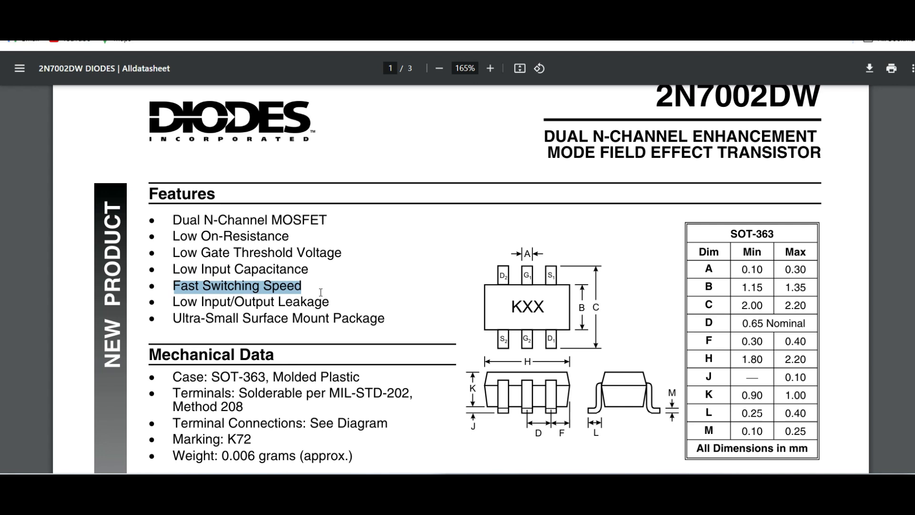
mouse_move(304, 271)
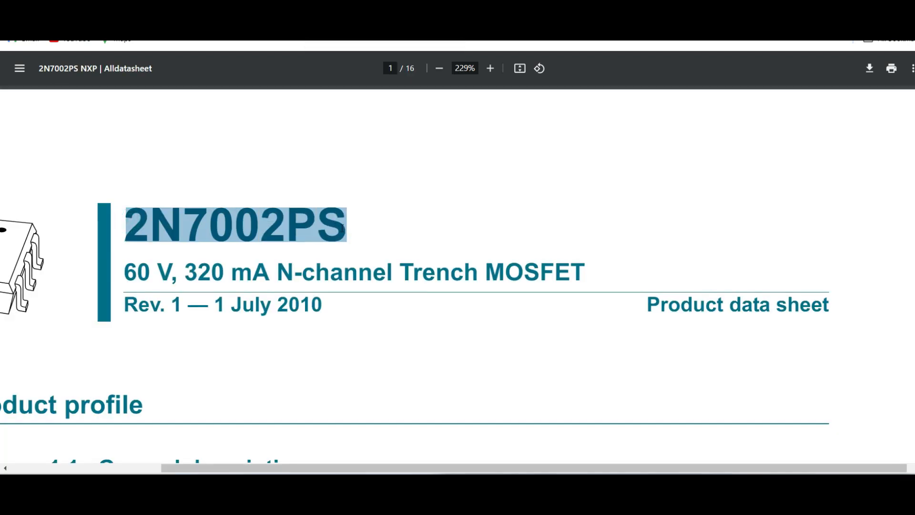
scroll("down", 3)
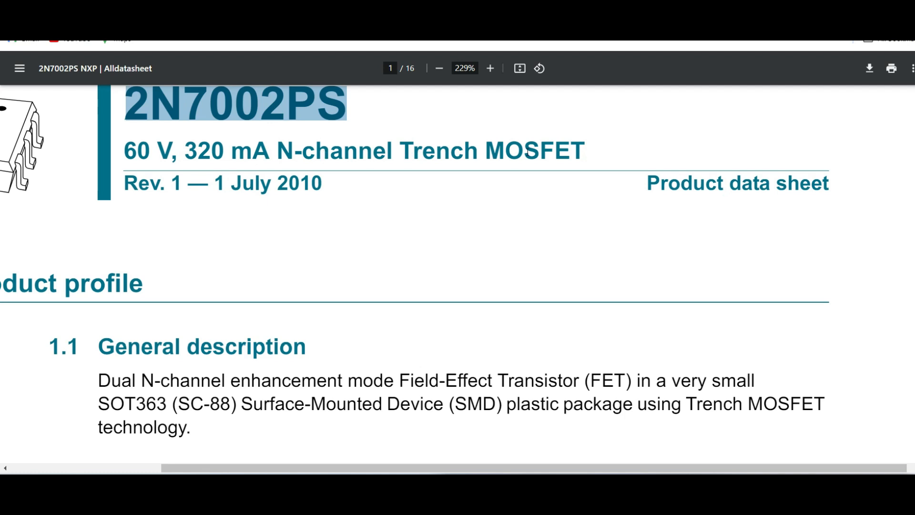
scroll("down", 3)
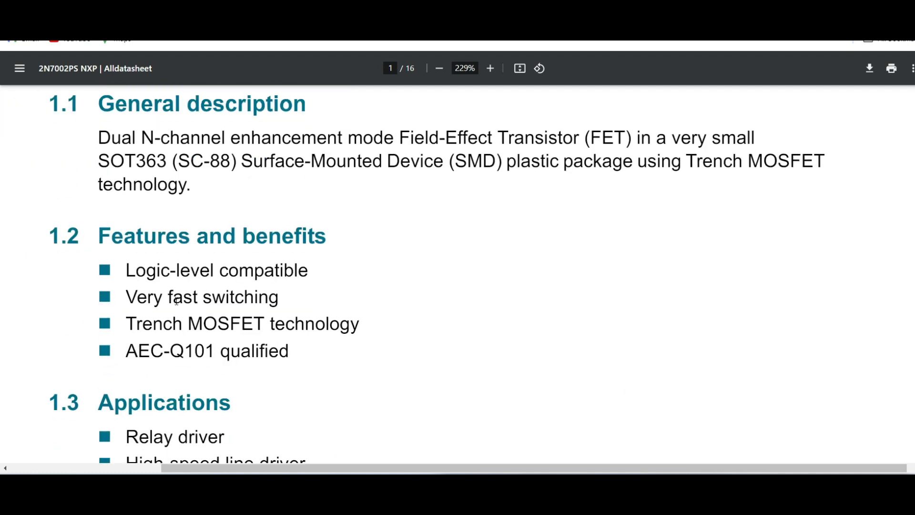
scroll("down", 3)
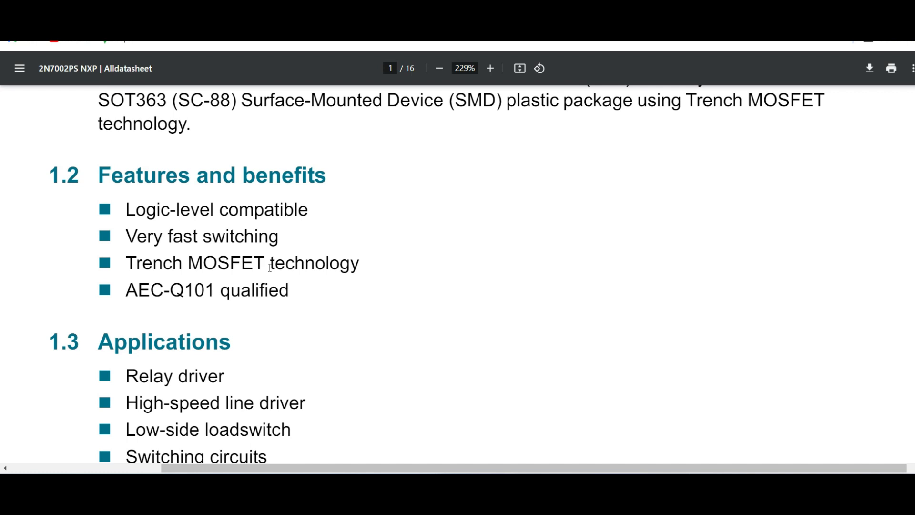
scroll("down", 3)
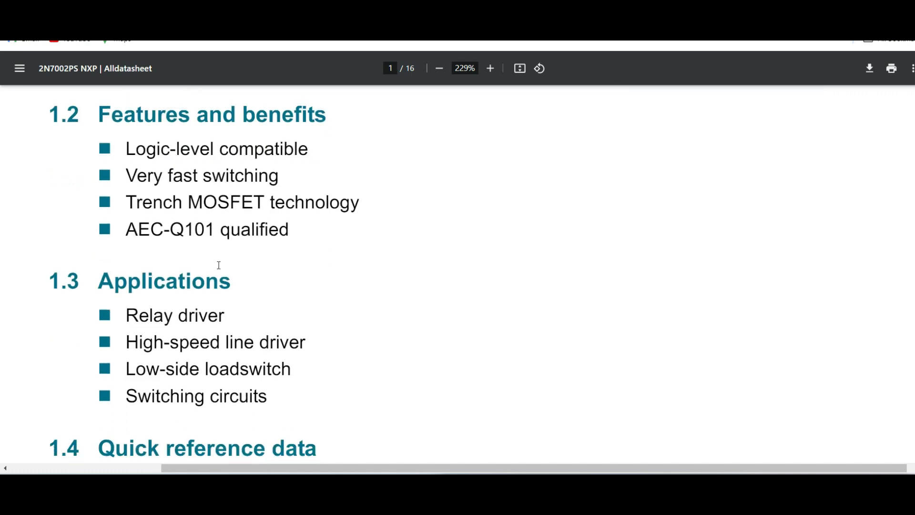
scroll("down", 3)
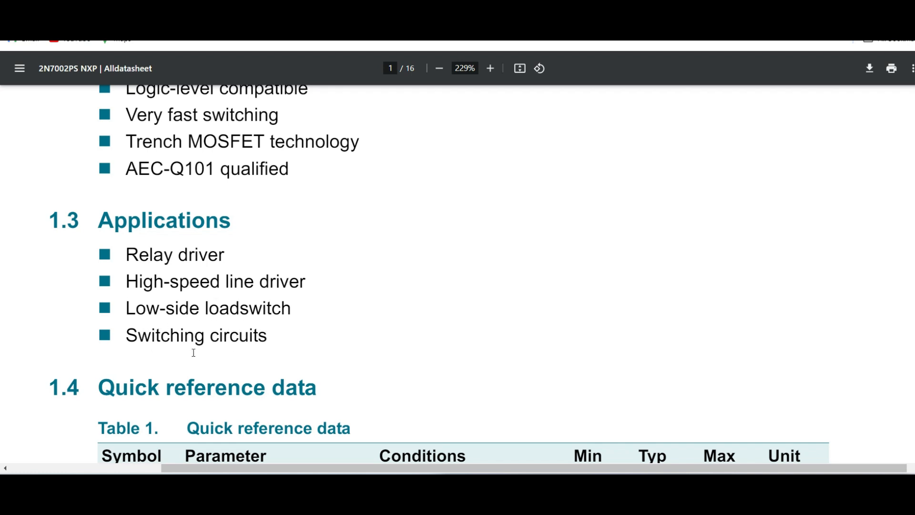
mouse_move(154, 338)
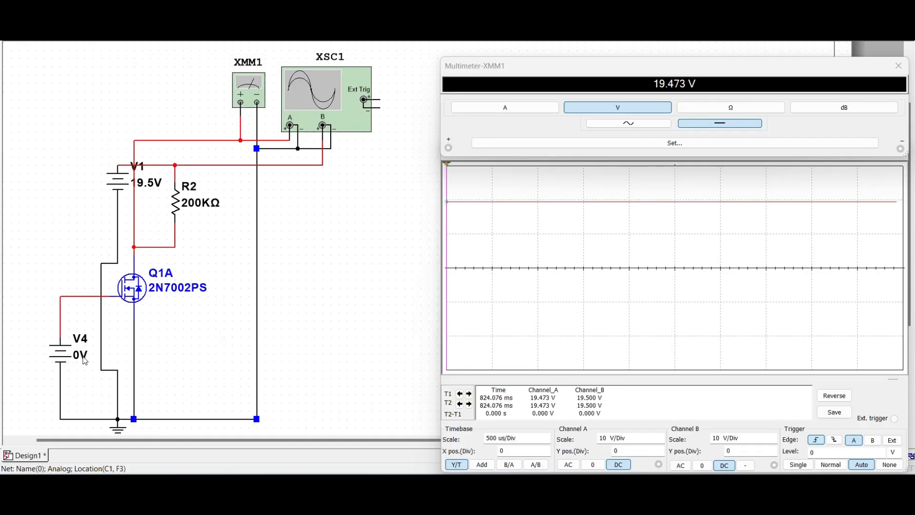
mouse_move(172, 194)
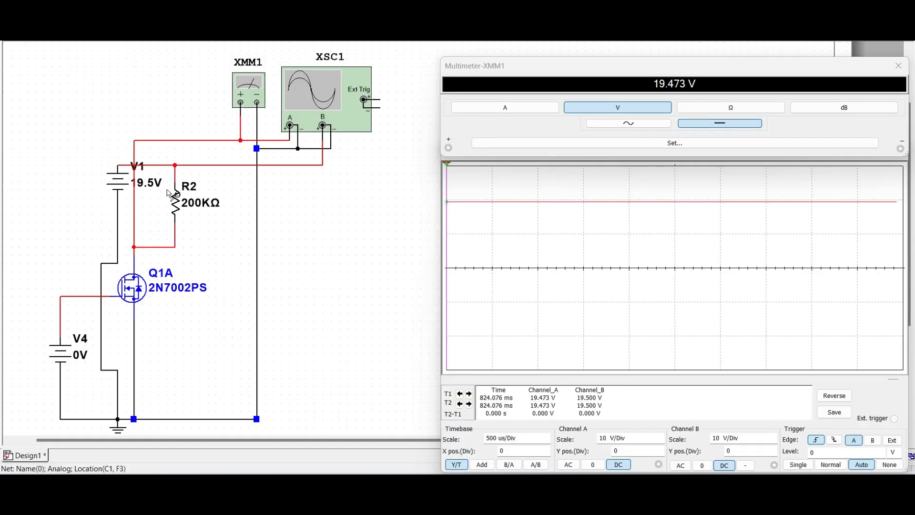
mouse_move(135, 254)
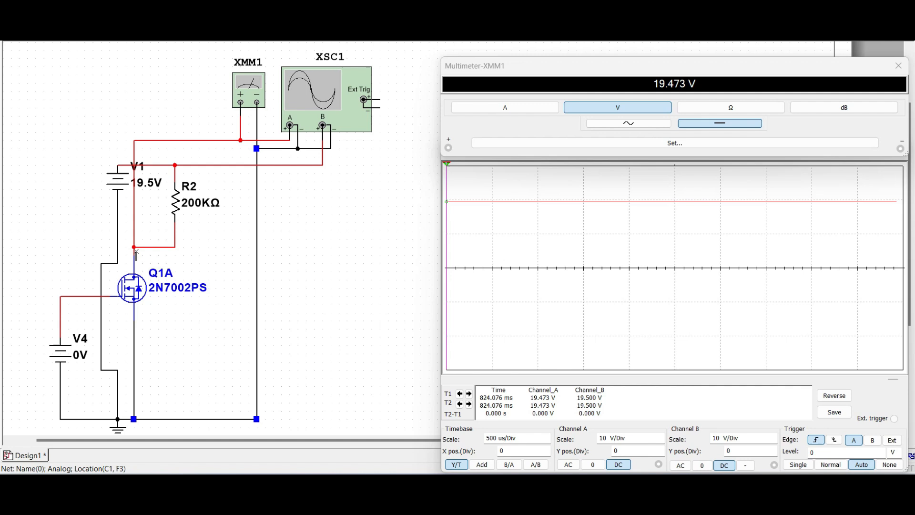
mouse_move(330, 127)
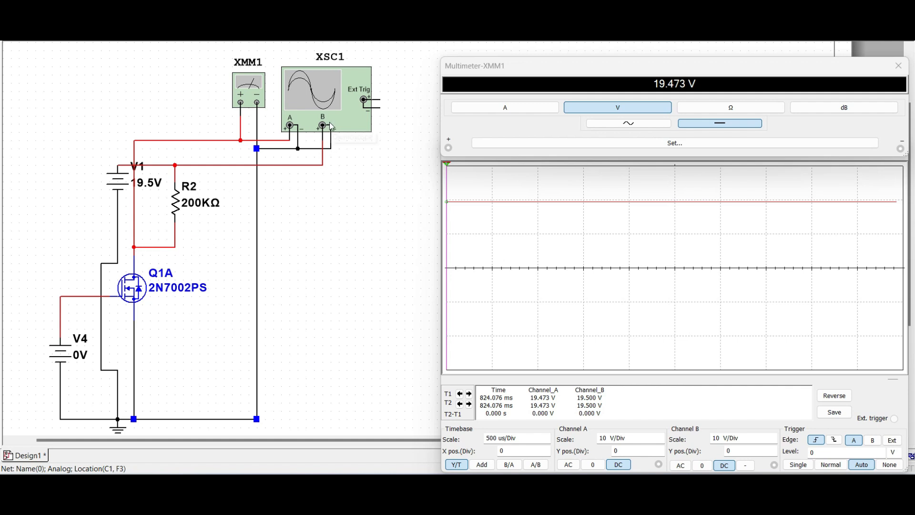
mouse_move(227, 192)
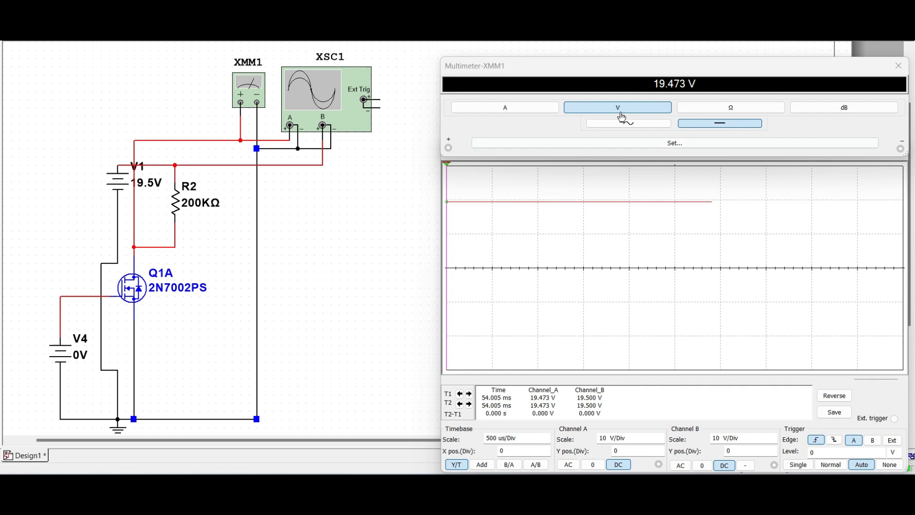
left_click(627, 122)
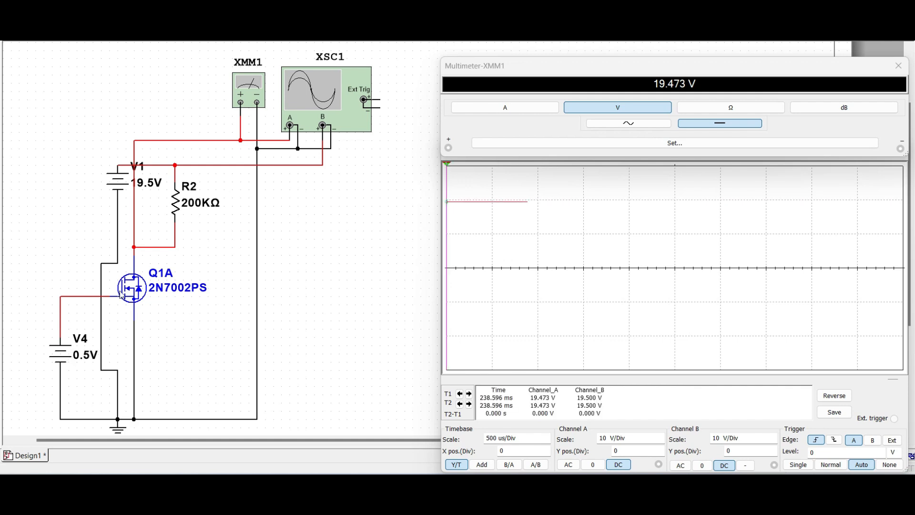
mouse_move(85, 362)
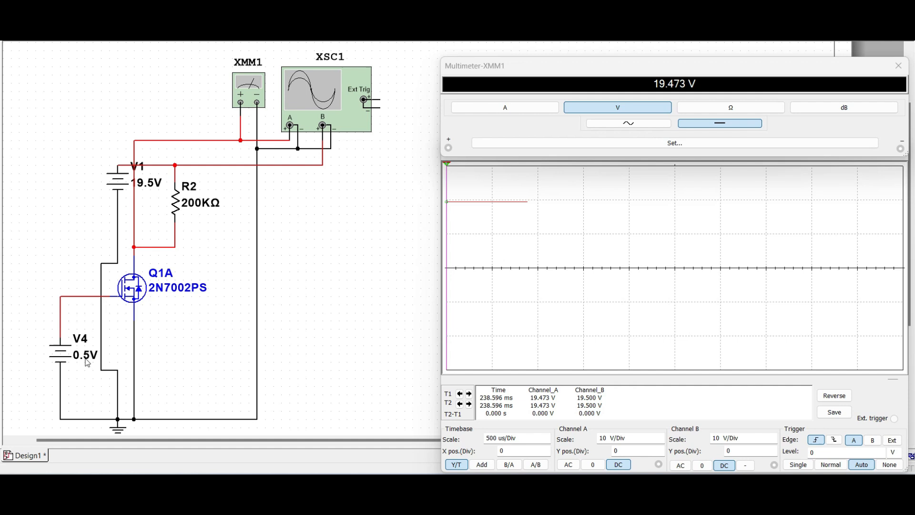
mouse_move(218, 287)
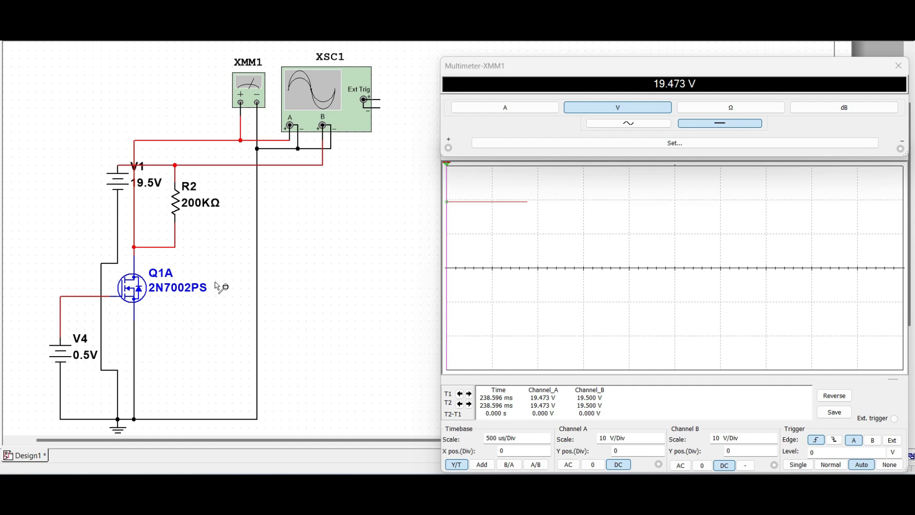
mouse_move(737, 406)
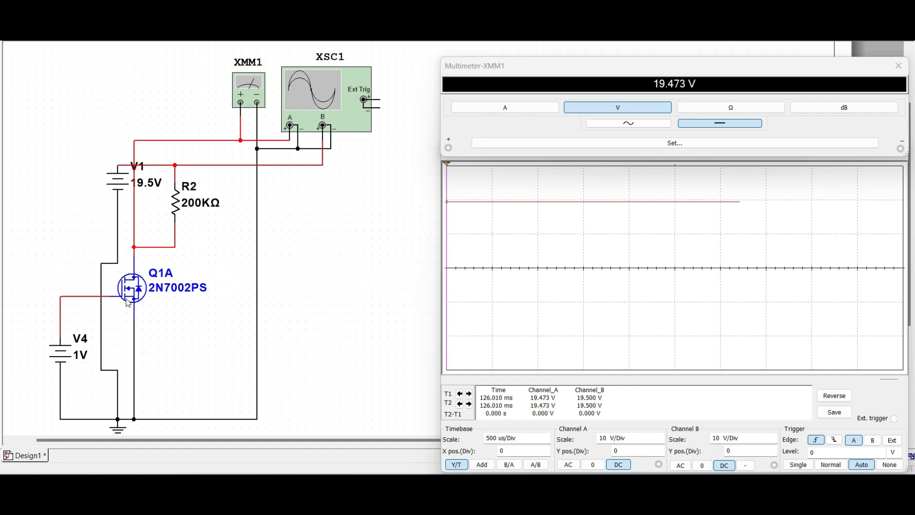
mouse_move(73, 353)
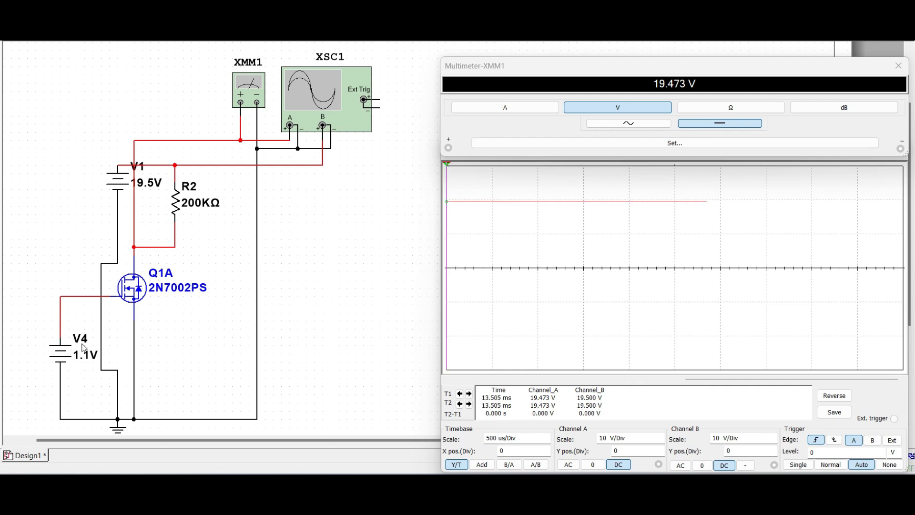
mouse_move(234, 99)
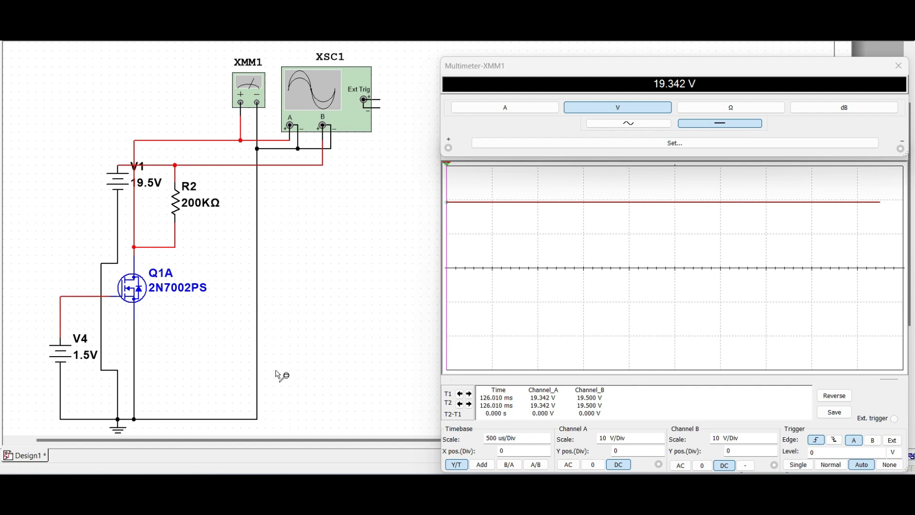
mouse_move(73, 364)
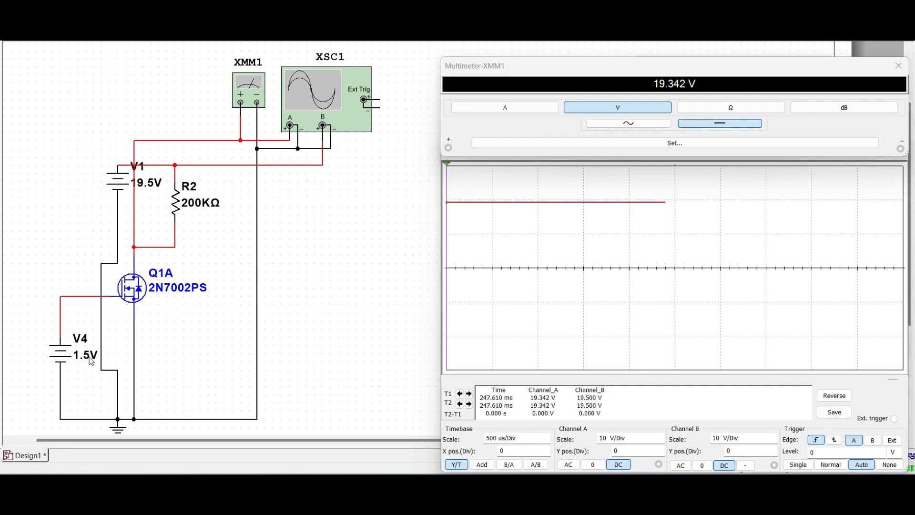
mouse_move(98, 361)
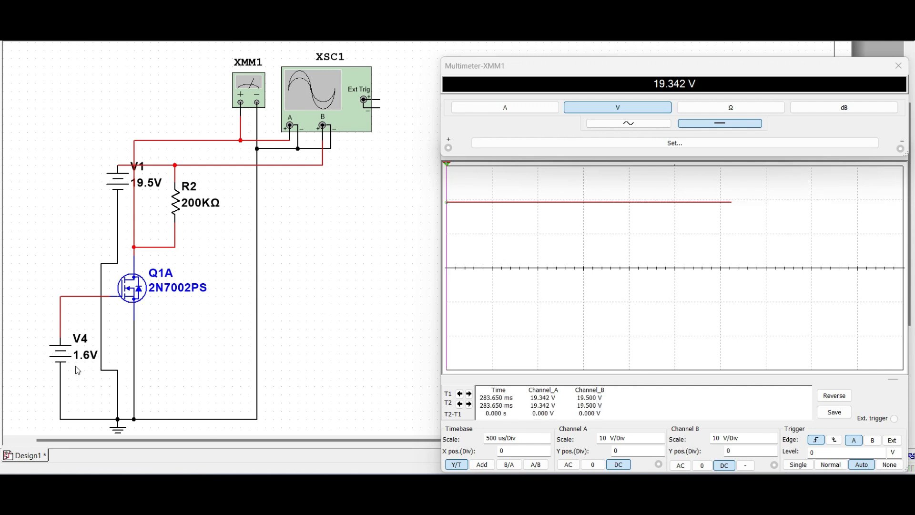
mouse_move(296, 41)
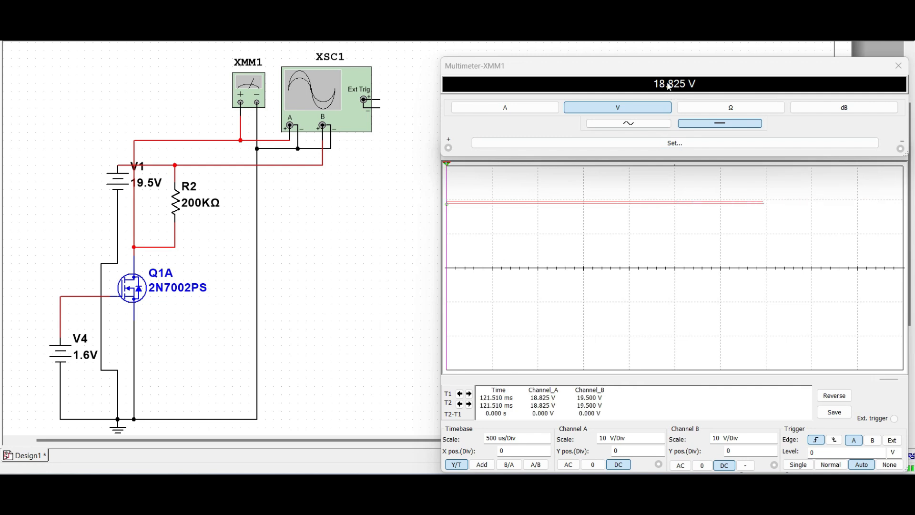
mouse_move(687, 90)
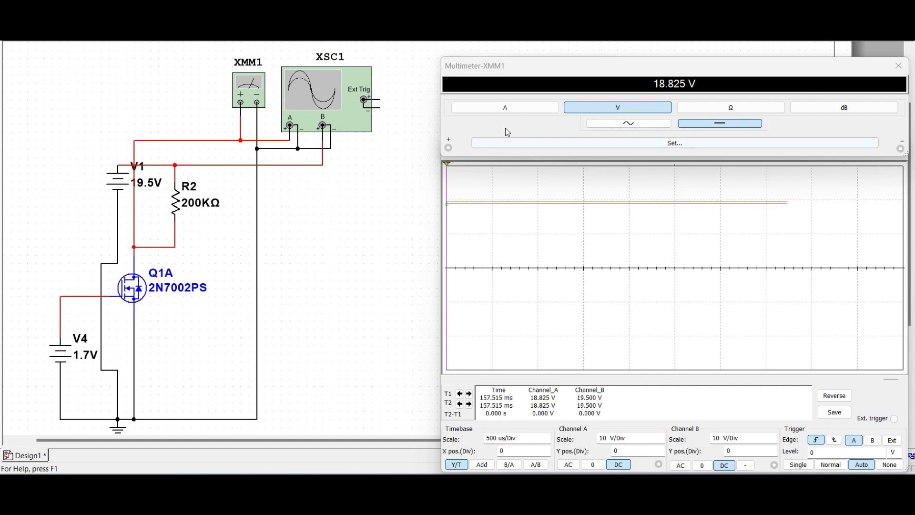
mouse_move(559, 160)
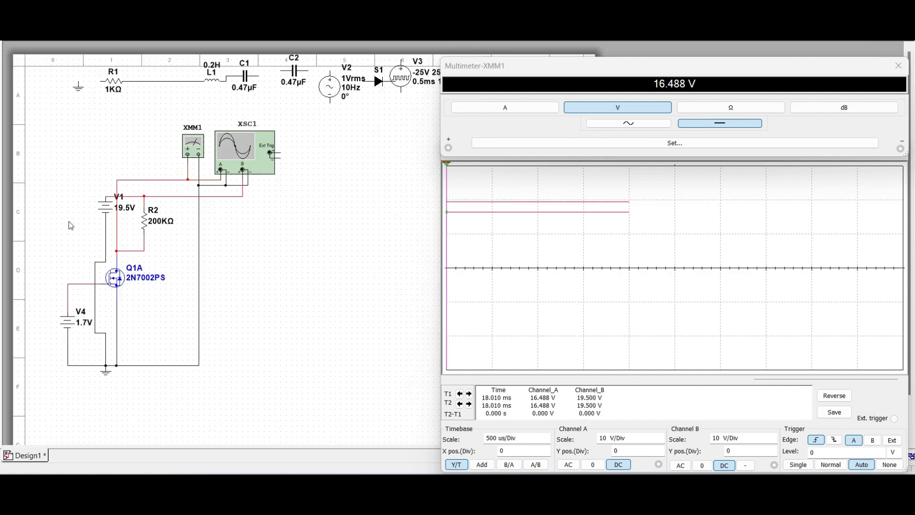
mouse_move(120, 341)
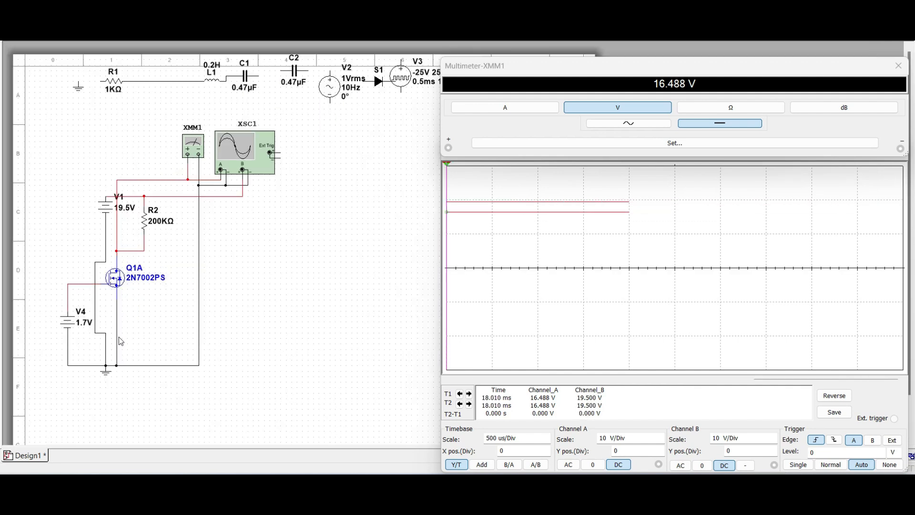
mouse_move(93, 321)
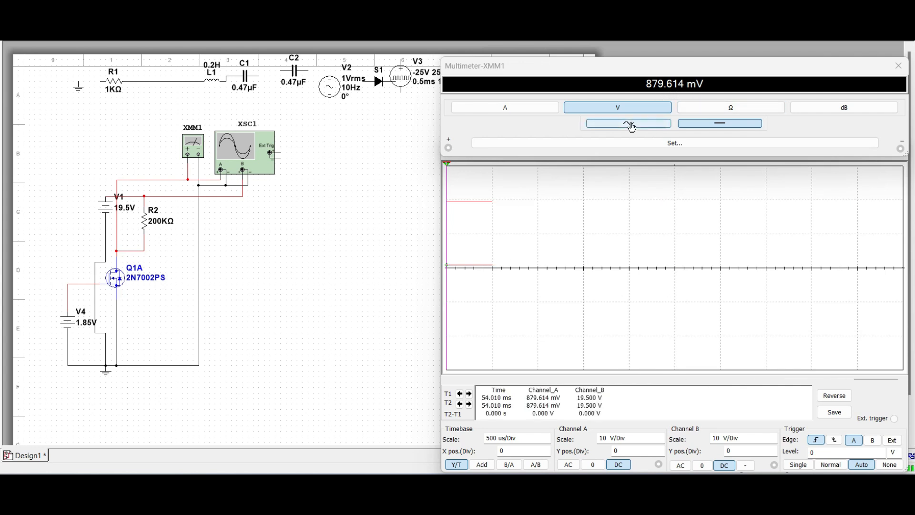
Adjust the V4 gate voltage in Multisim and rerun the drain measurement.
left_click(627, 123)
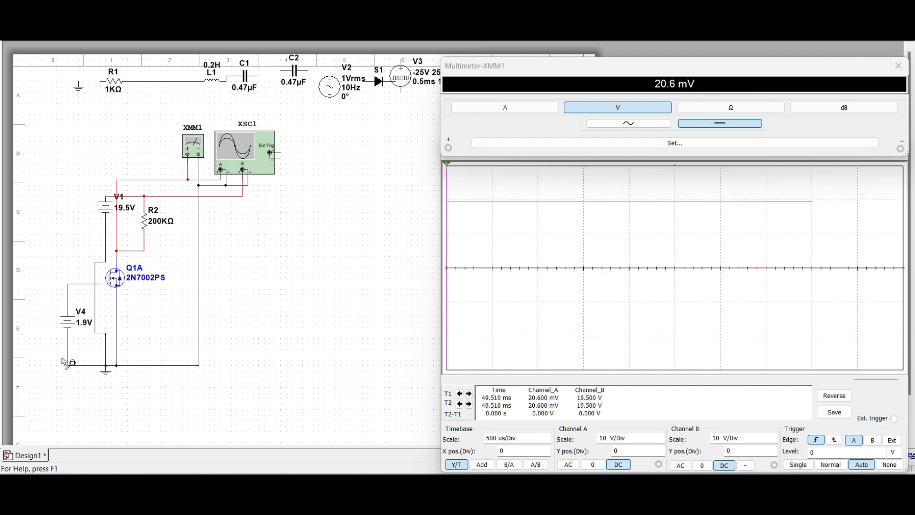
mouse_move(99, 286)
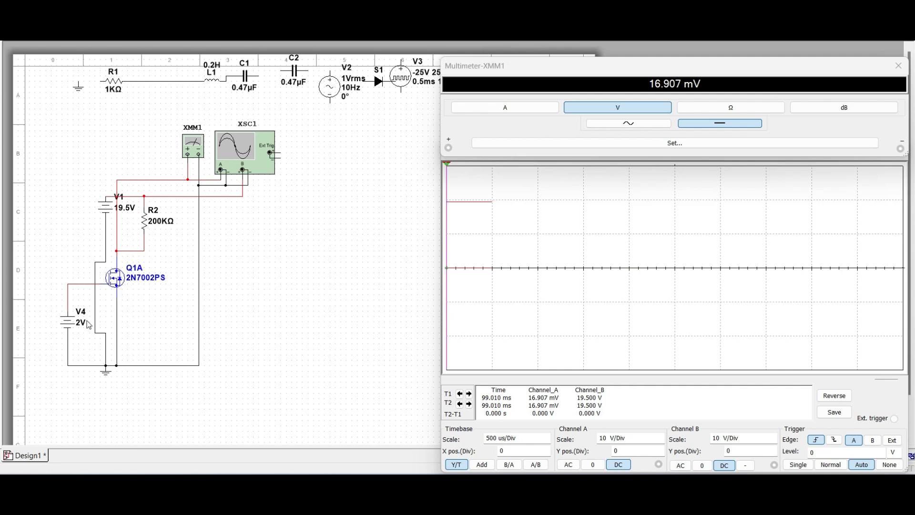
mouse_move(317, 46)
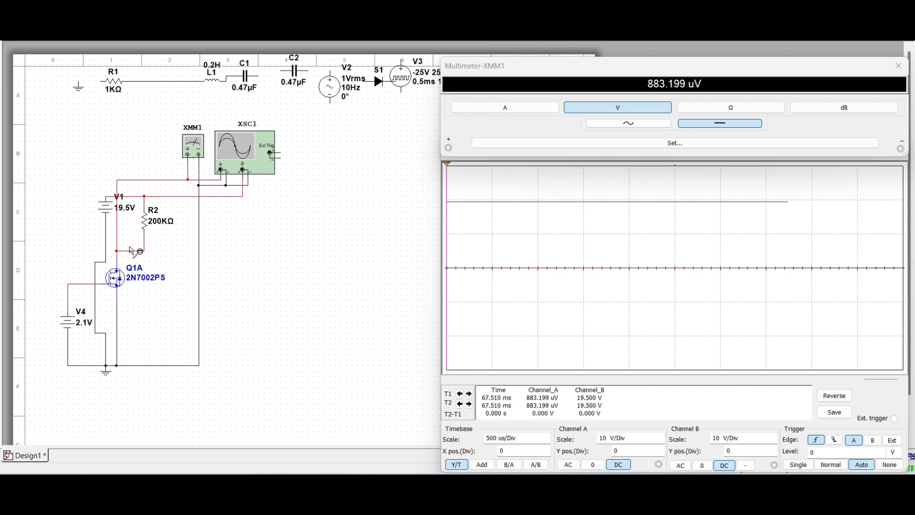
mouse_move(89, 328)
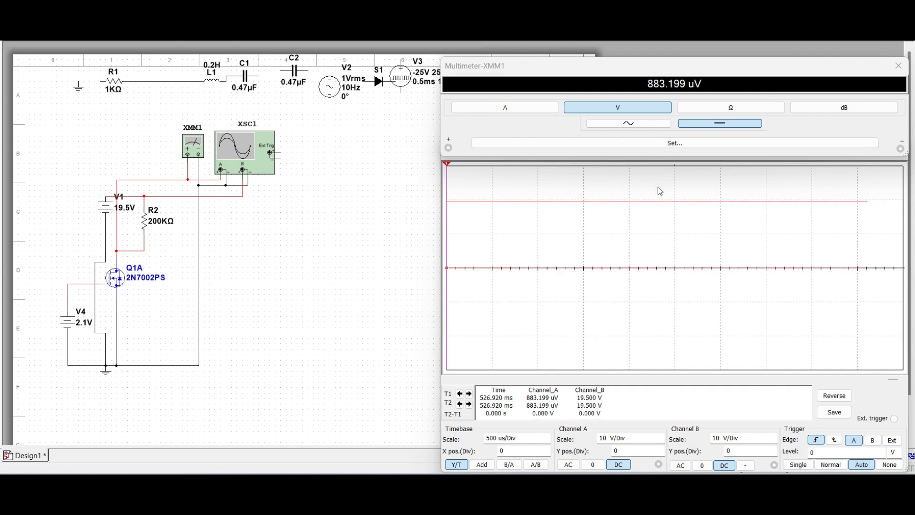
mouse_move(343, 352)
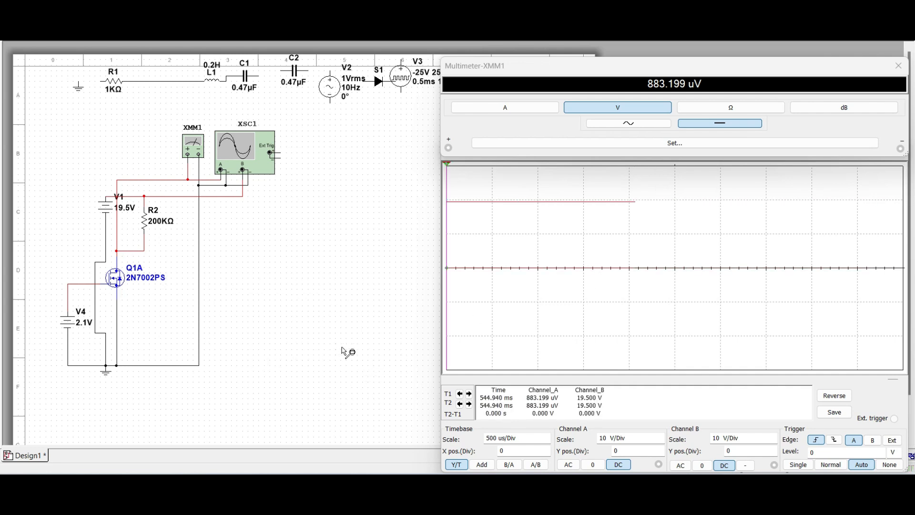